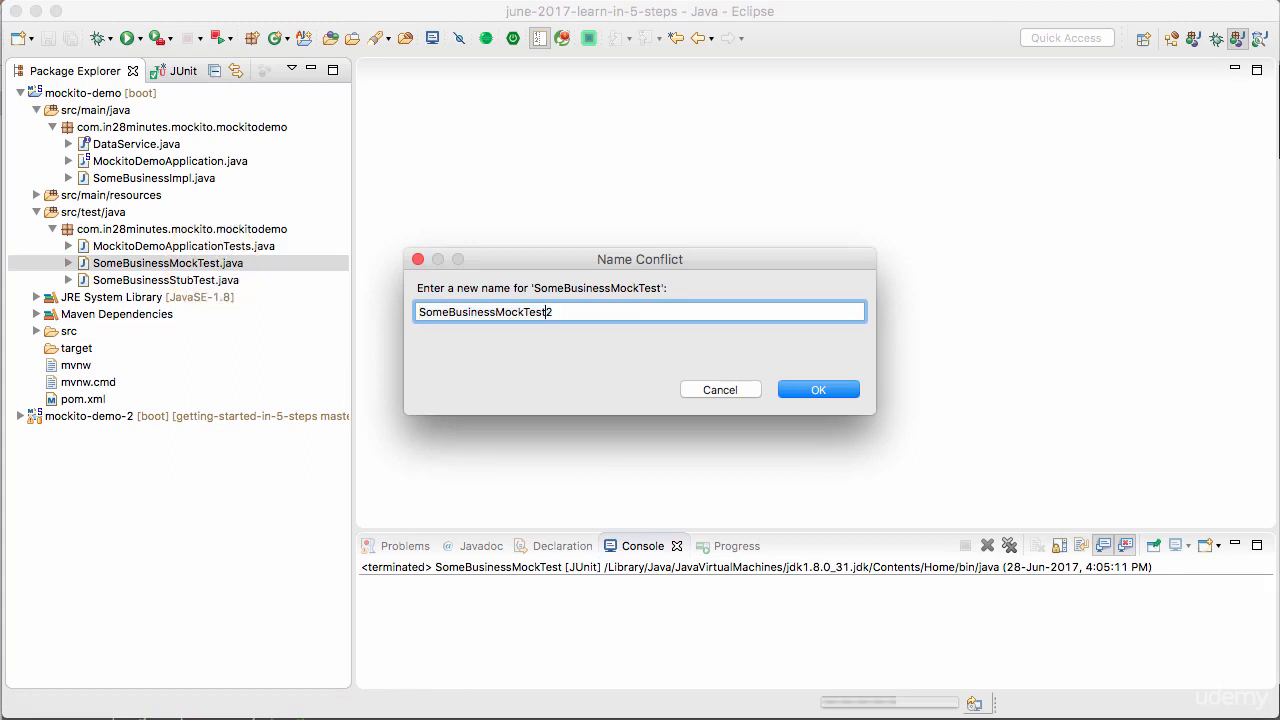
- Copy SomeBusinessMockTest as a new class named SomeBusinessMockAnnotationsTest
{"action": "key", "text": "BackSpace"}
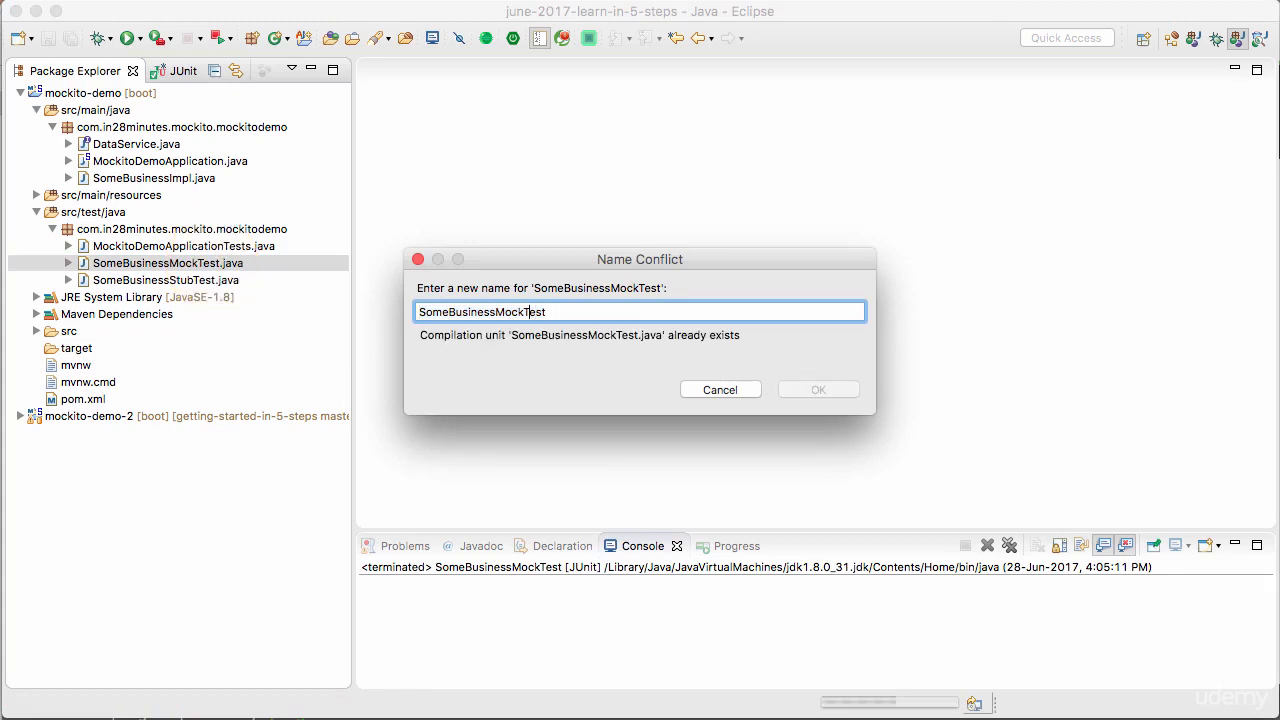
{"action": "type", "text": "And"}
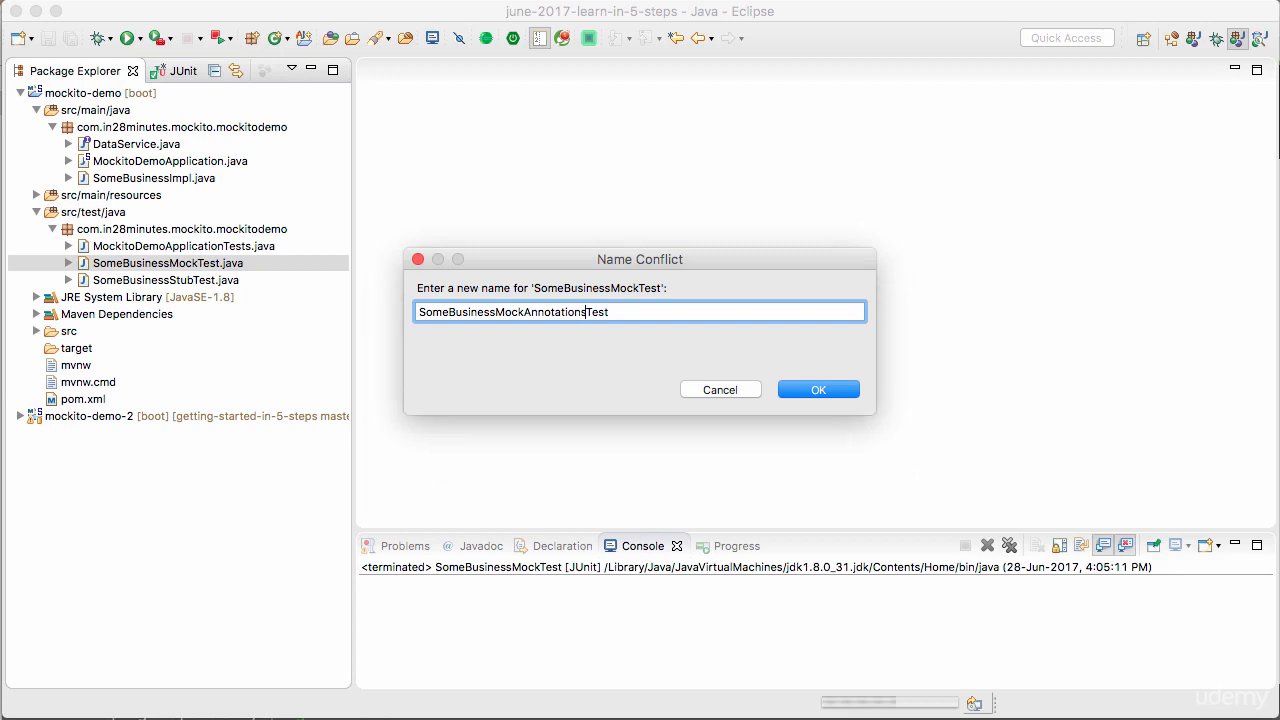
{"action": "left_click", "coordinate": [818, 388]}
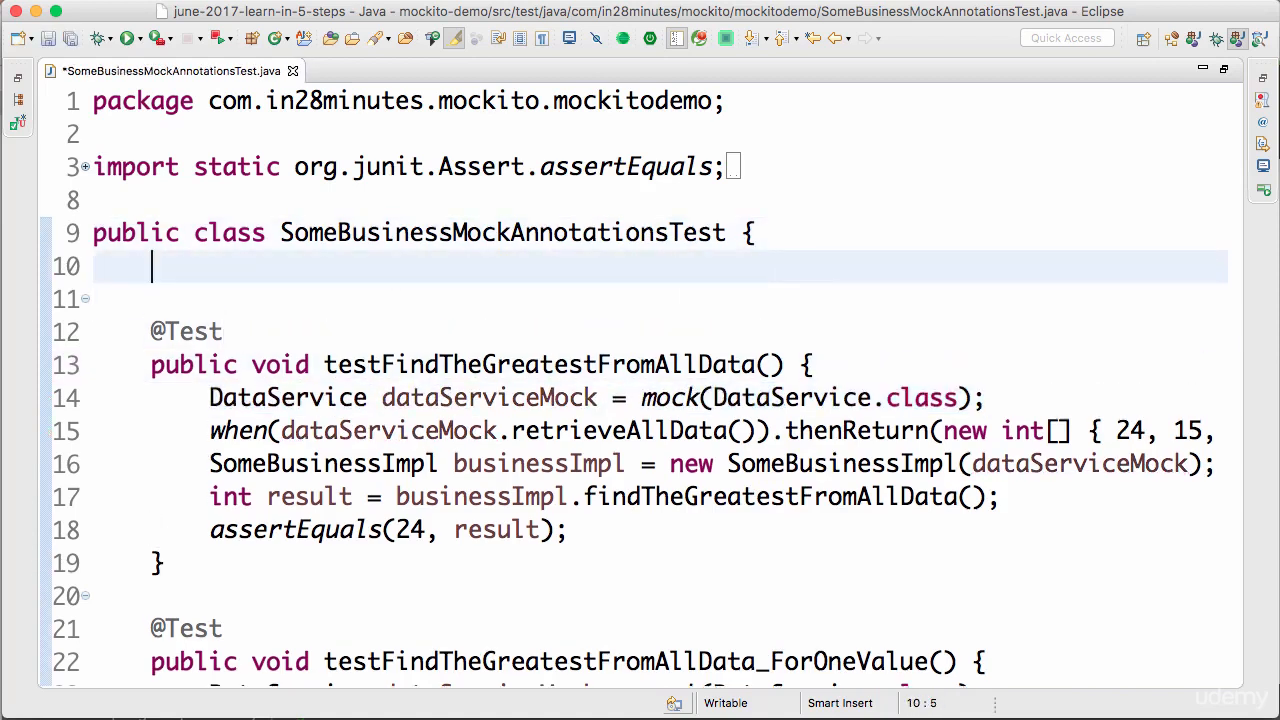
{"action": "type", "text": "@Mo"}
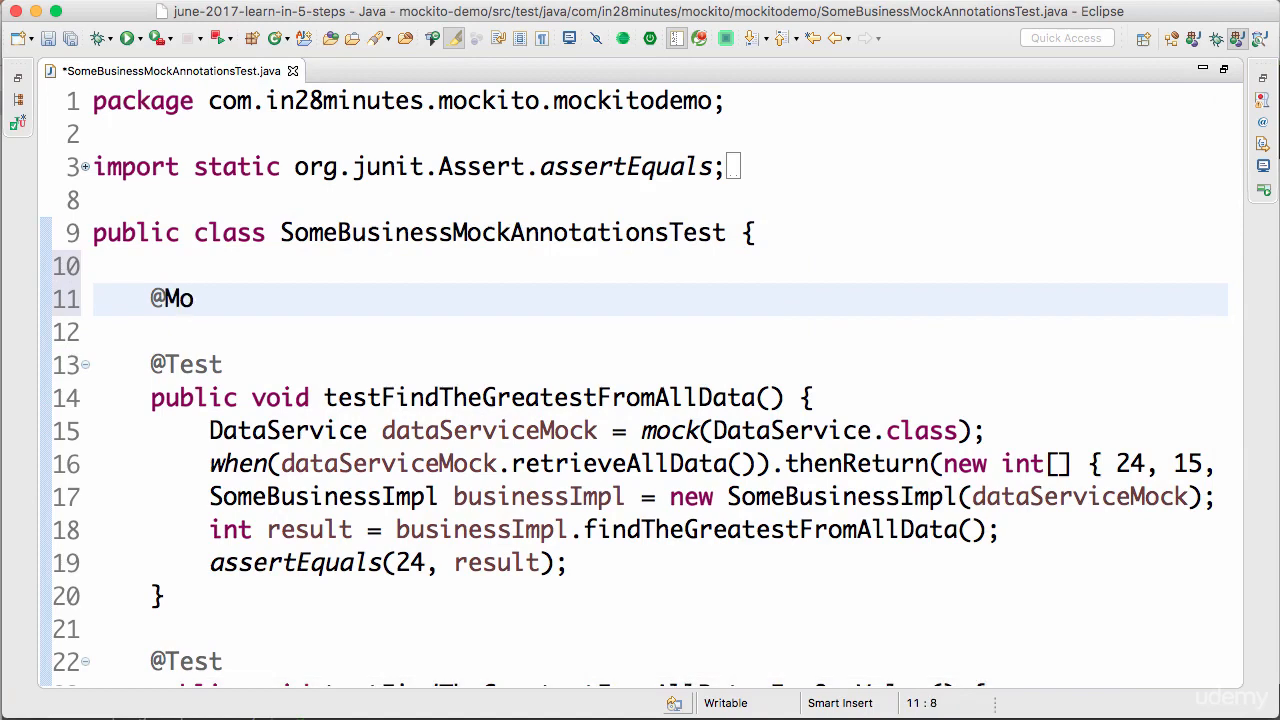
{"action": "type", "text": "ck"}
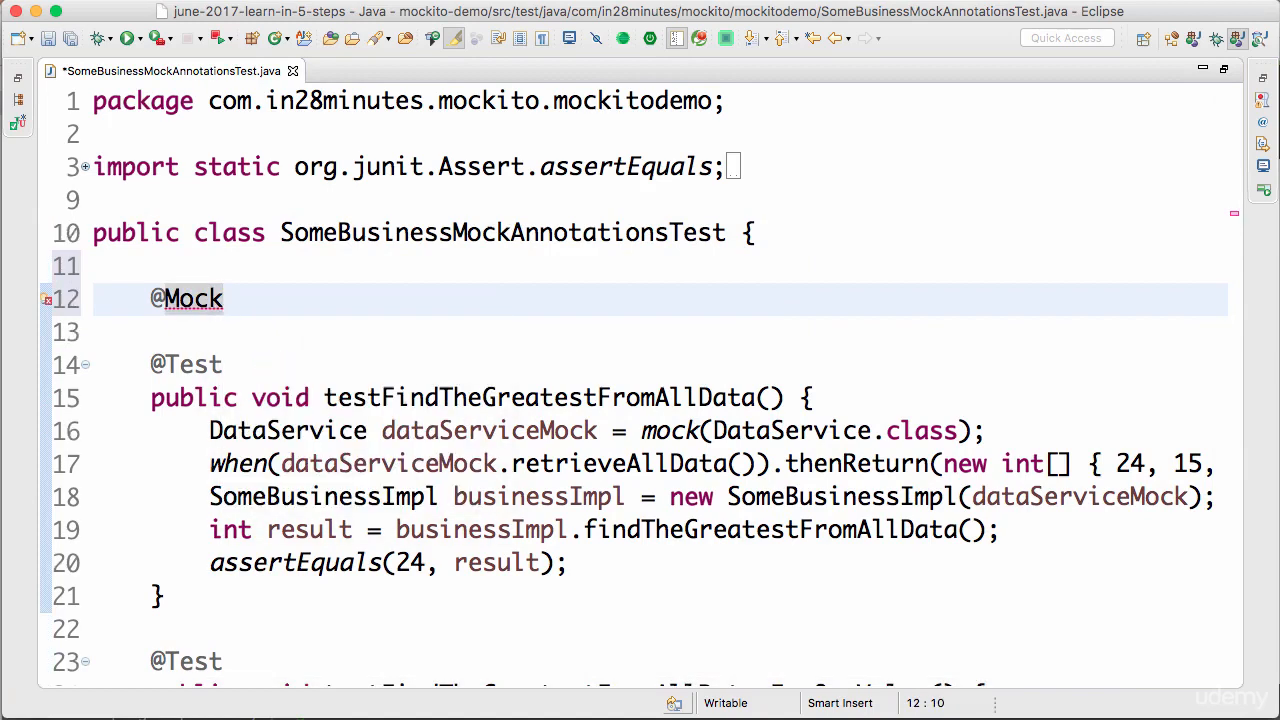
{"action": "type", "text": "DataService dataServiceMock;"}
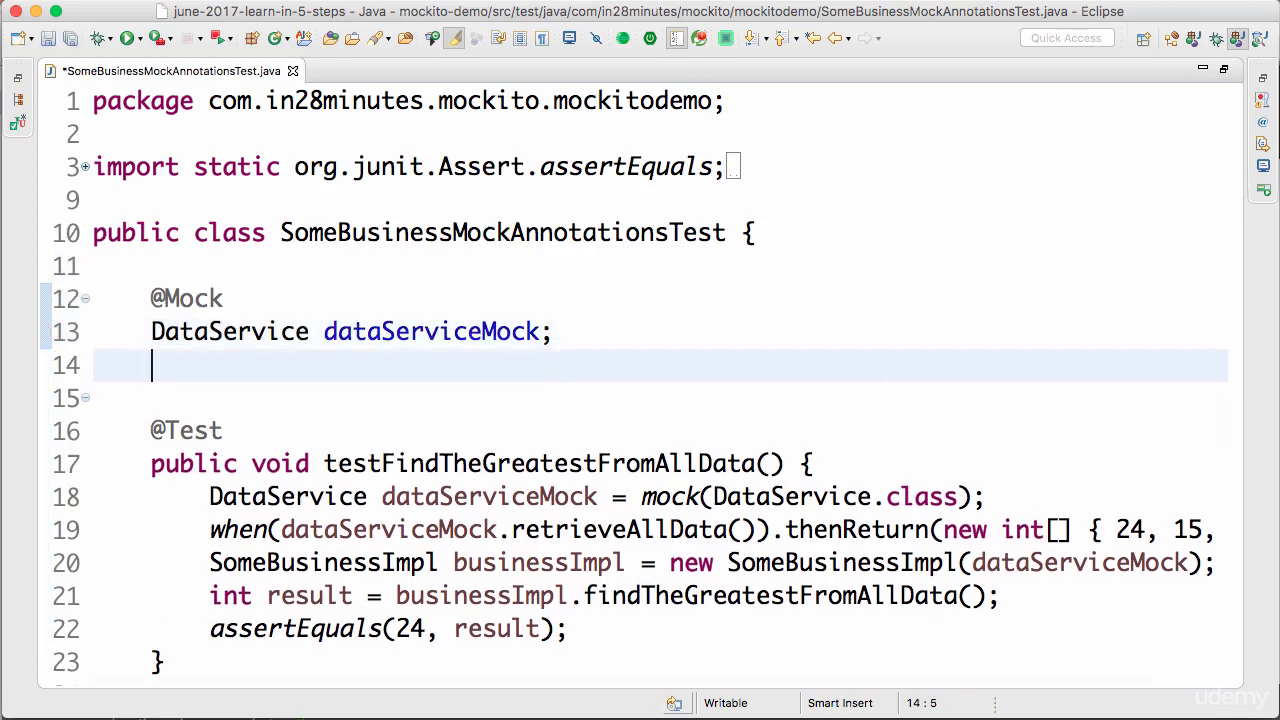
{"action": "left_click", "coordinate": [984, 496]}
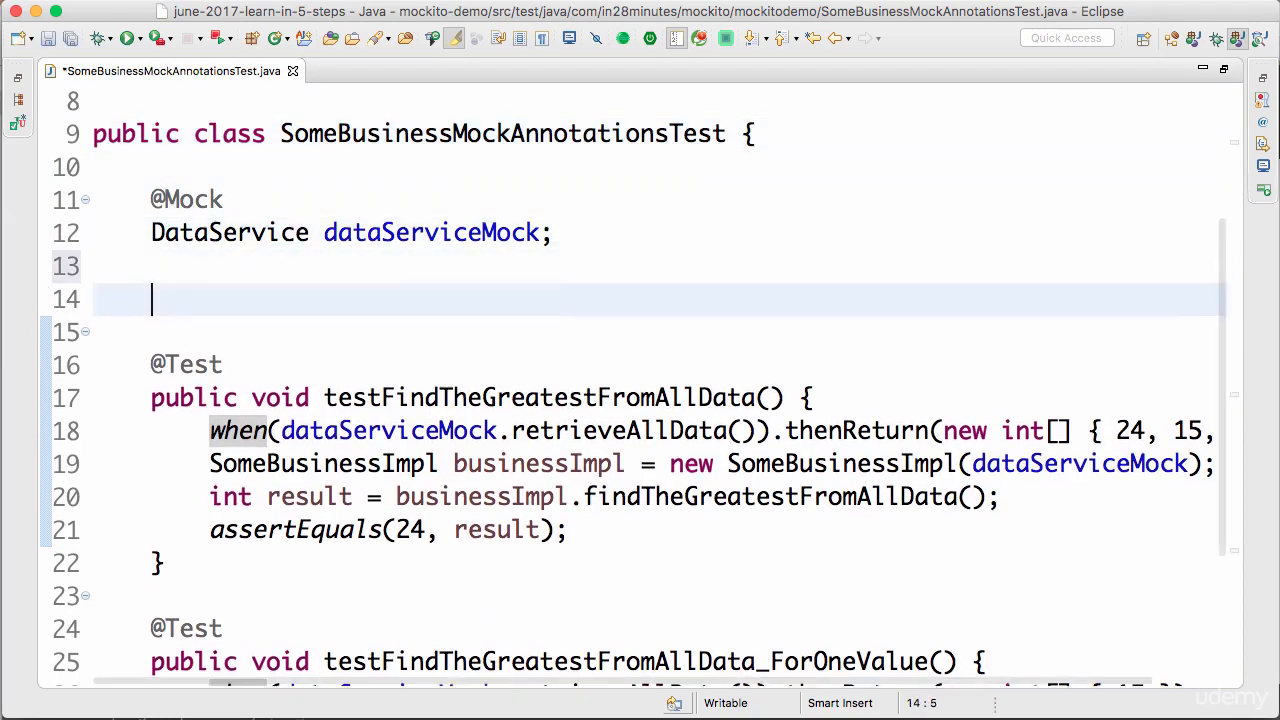
{"action": "type", "text": "SomeBusinessImpl businessImpl;"}
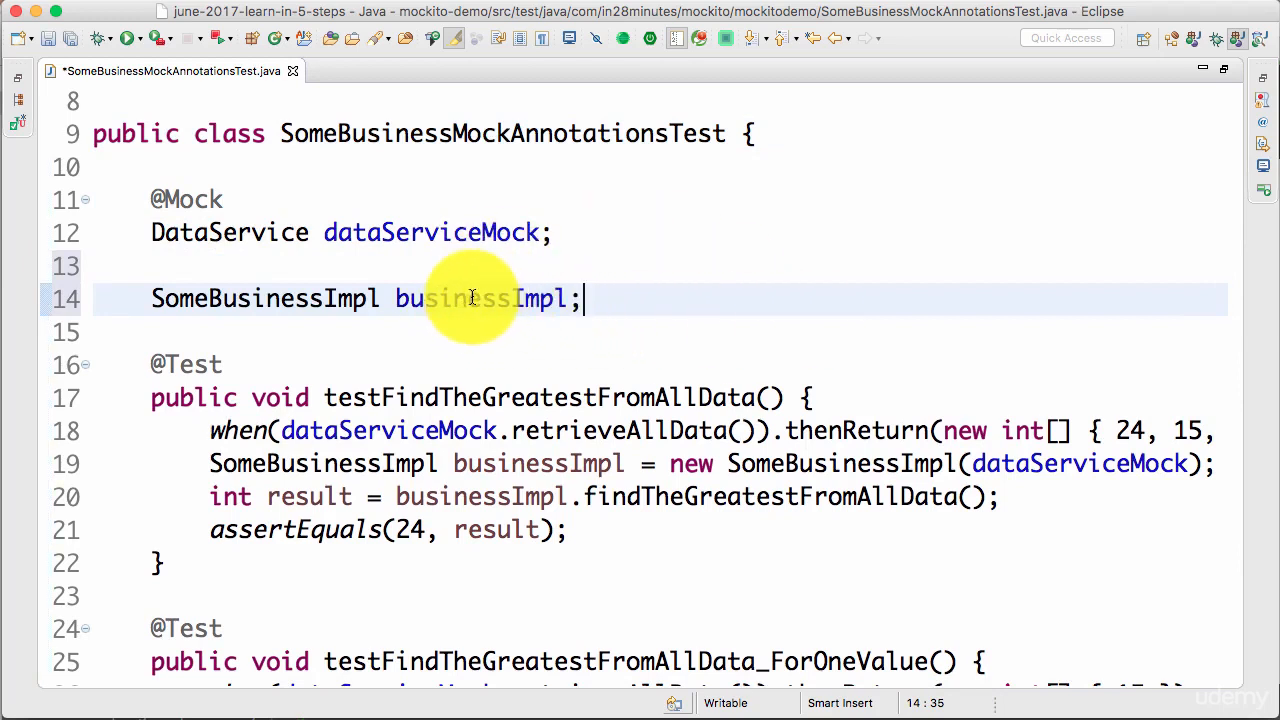
{"action": "mouse_move", "coordinate": [482, 284]}
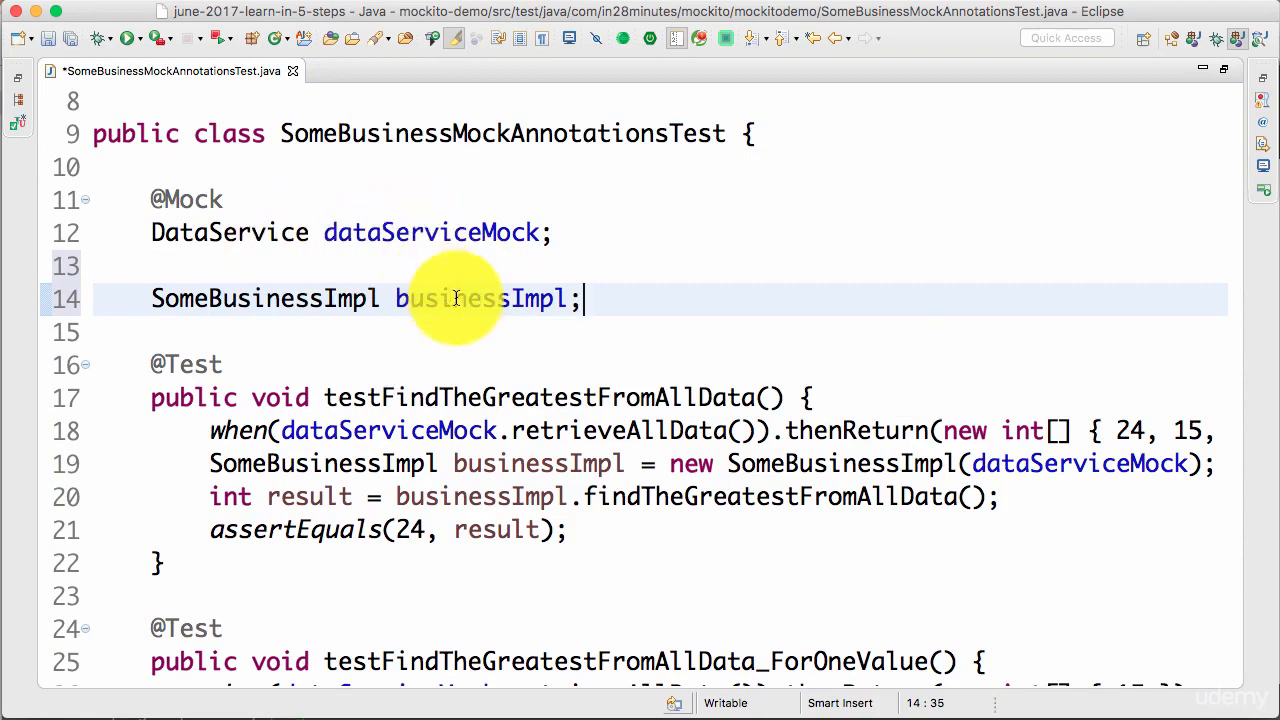
{"action": "double_click", "coordinate": [464, 298]}
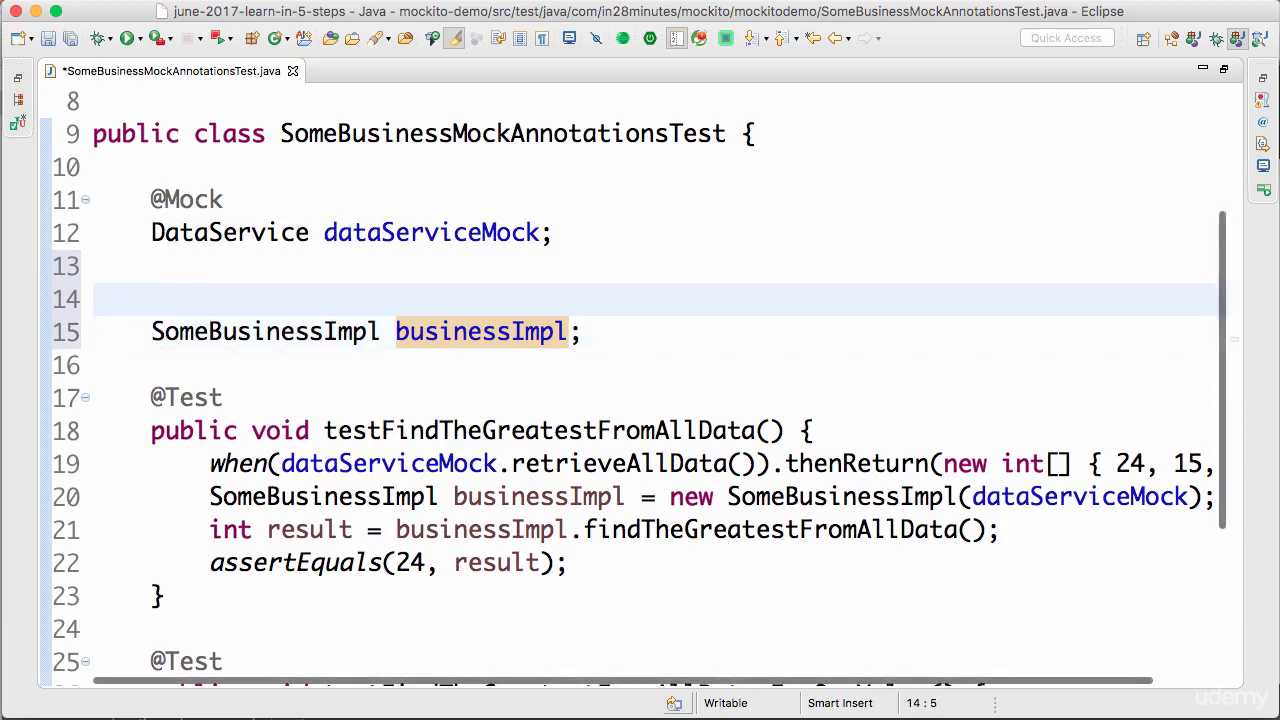
{"action": "type", "text": "@InjectMocks"}
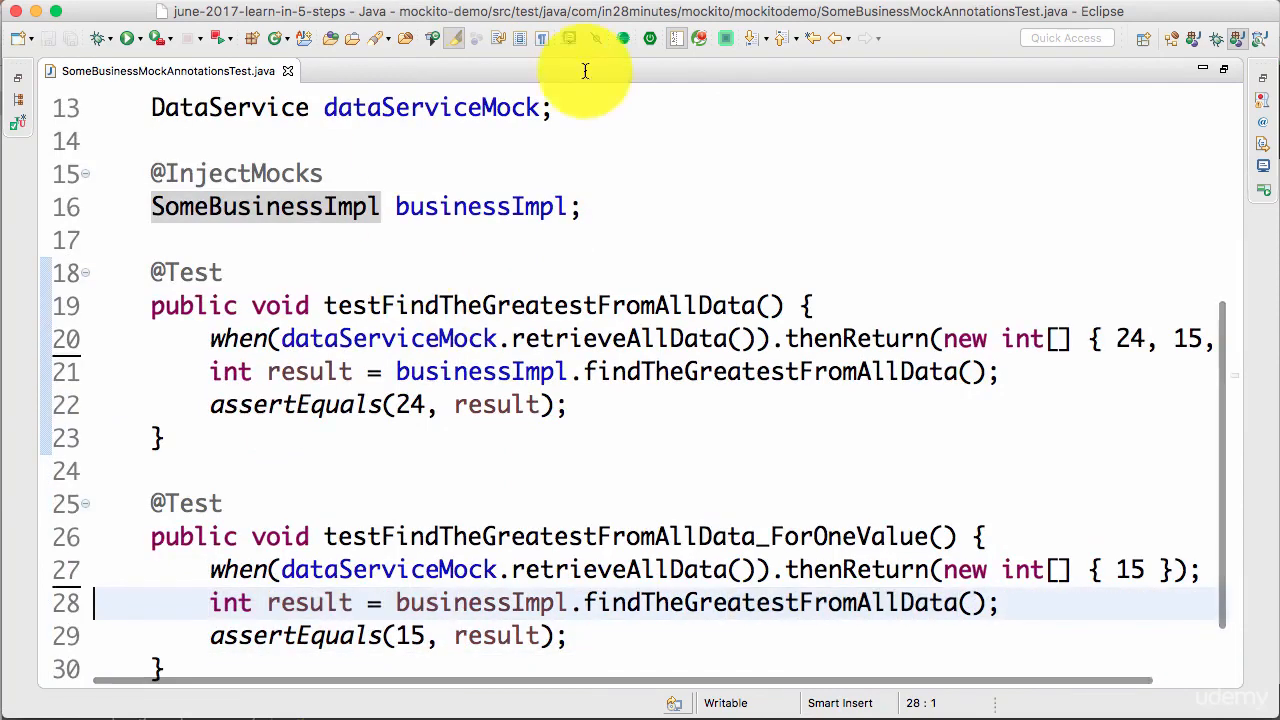
- Organize imports to bring in Test, Mock, InjectMocks and the static when method
{"action": "right_click", "coordinate": [620, 318]}
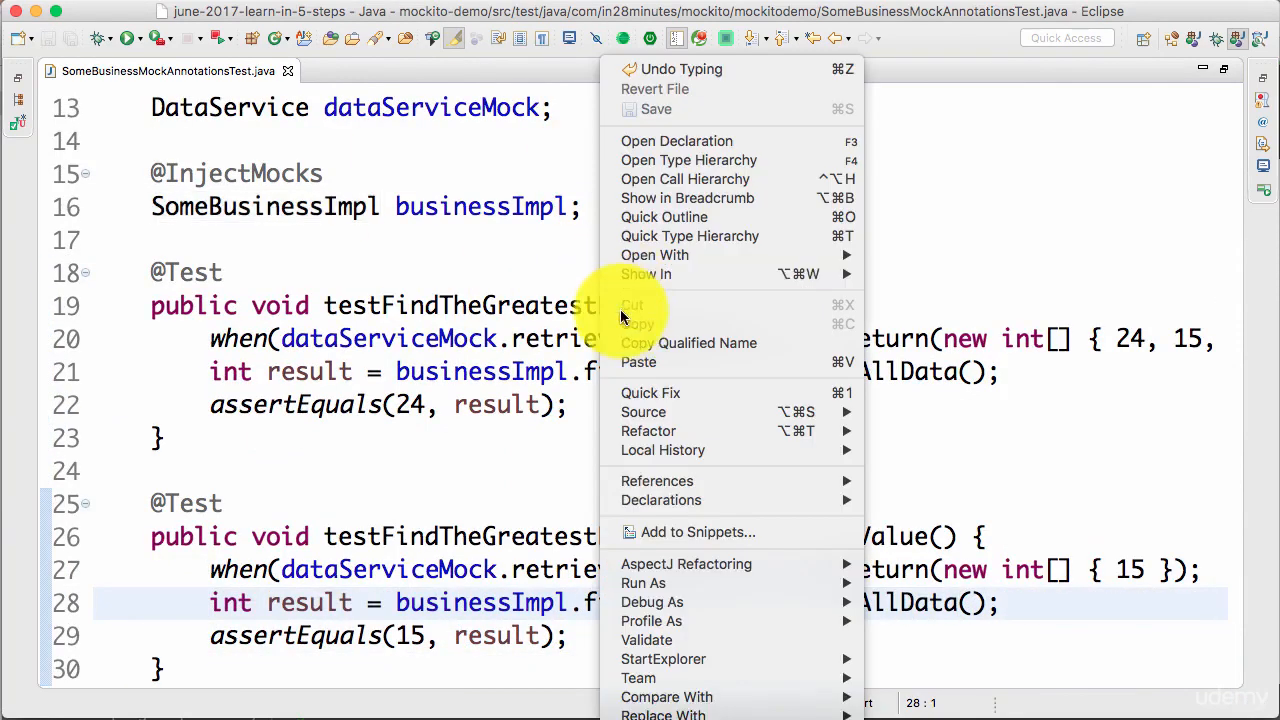
{"action": "mouse_move", "coordinate": [644, 584]}
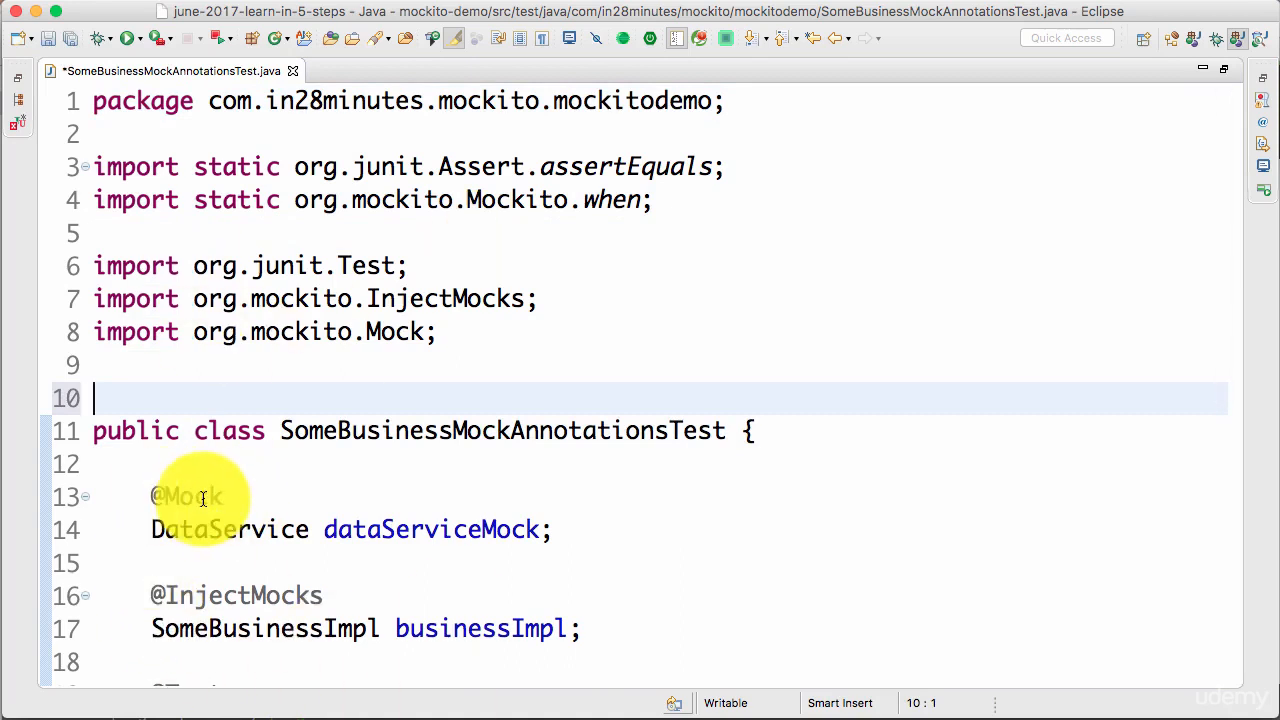
{"action": "type", "text": "@"}
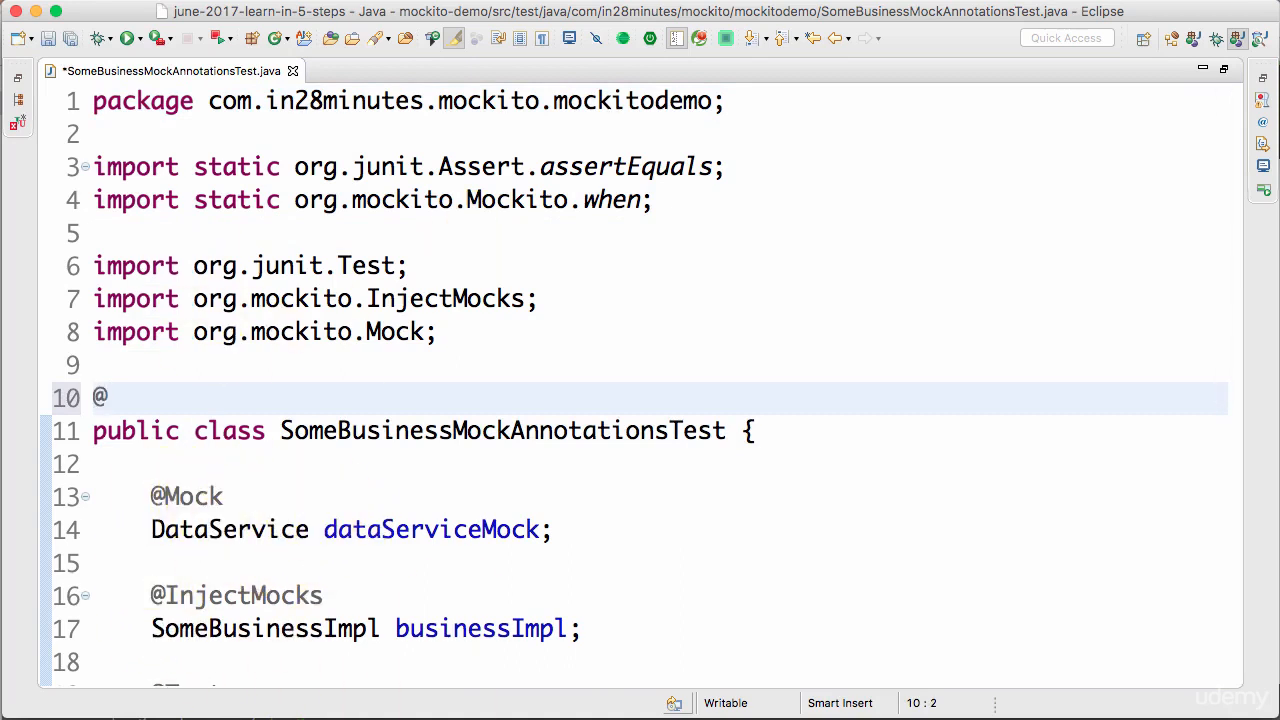
{"action": "type", "text": "RunWith"}
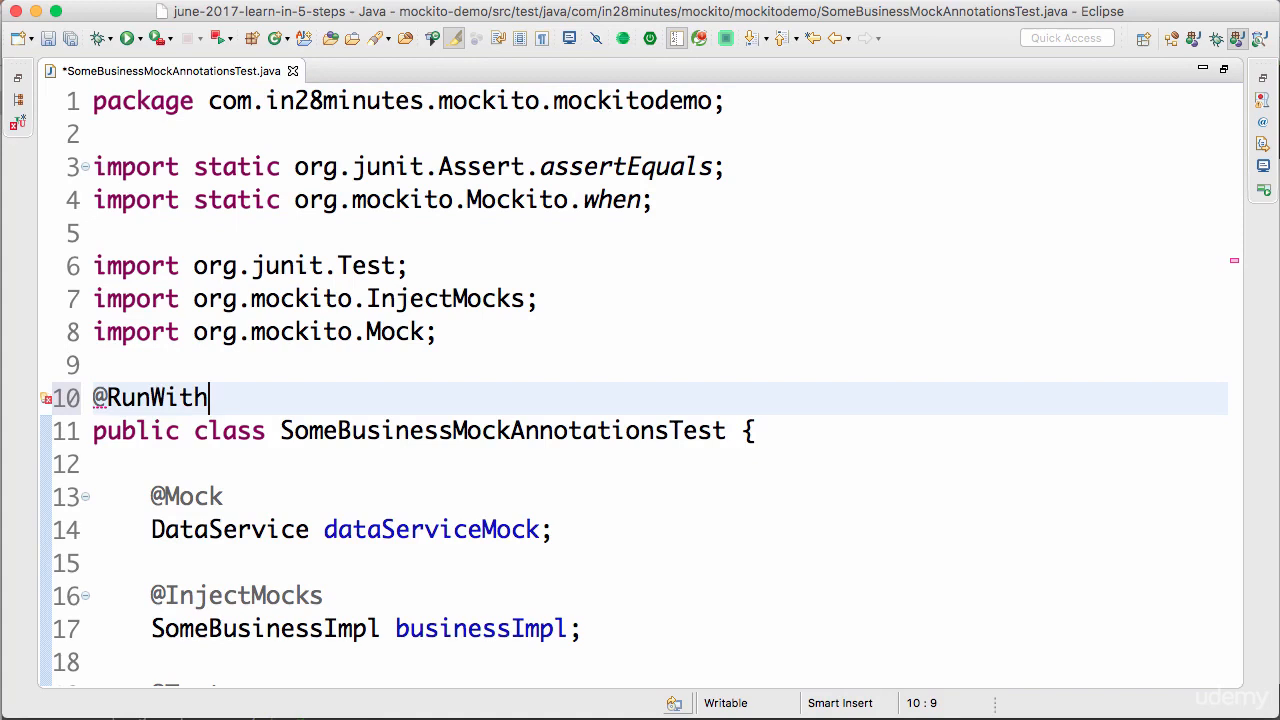
{"action": "type", "text": "(MockitoJUnitRunner"}
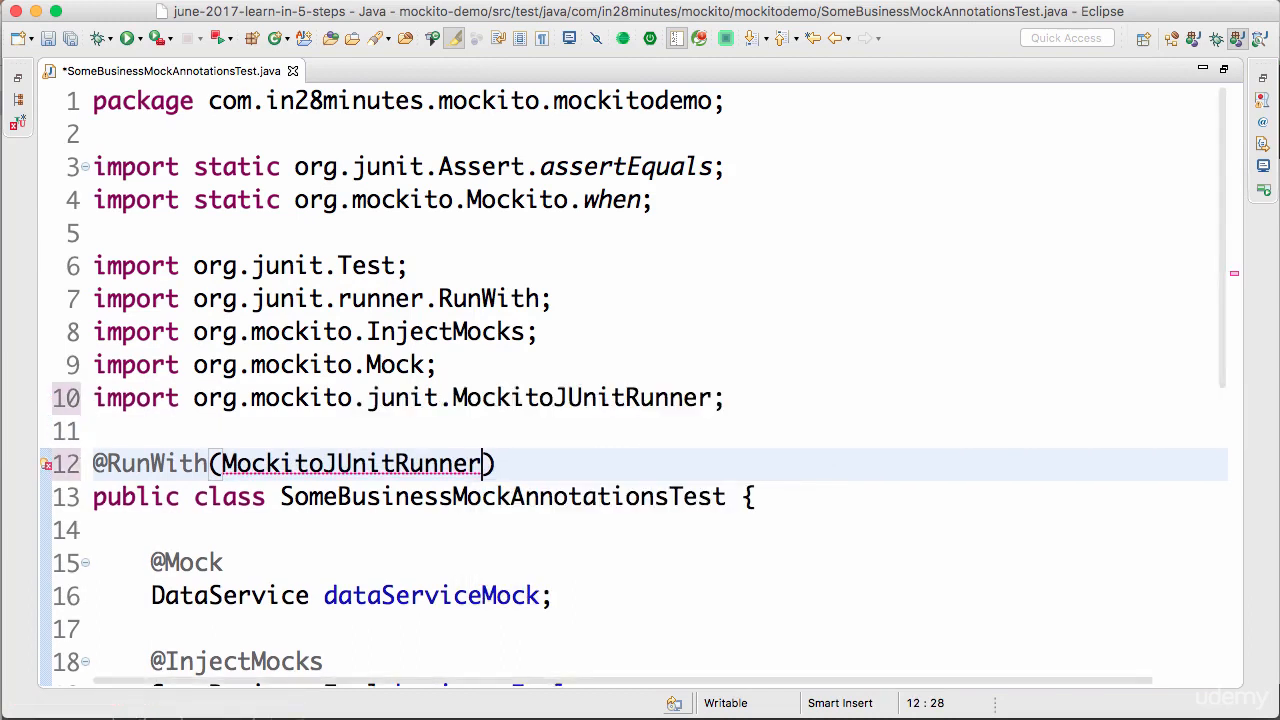
{"action": "key", "text": "Cmd+s"}
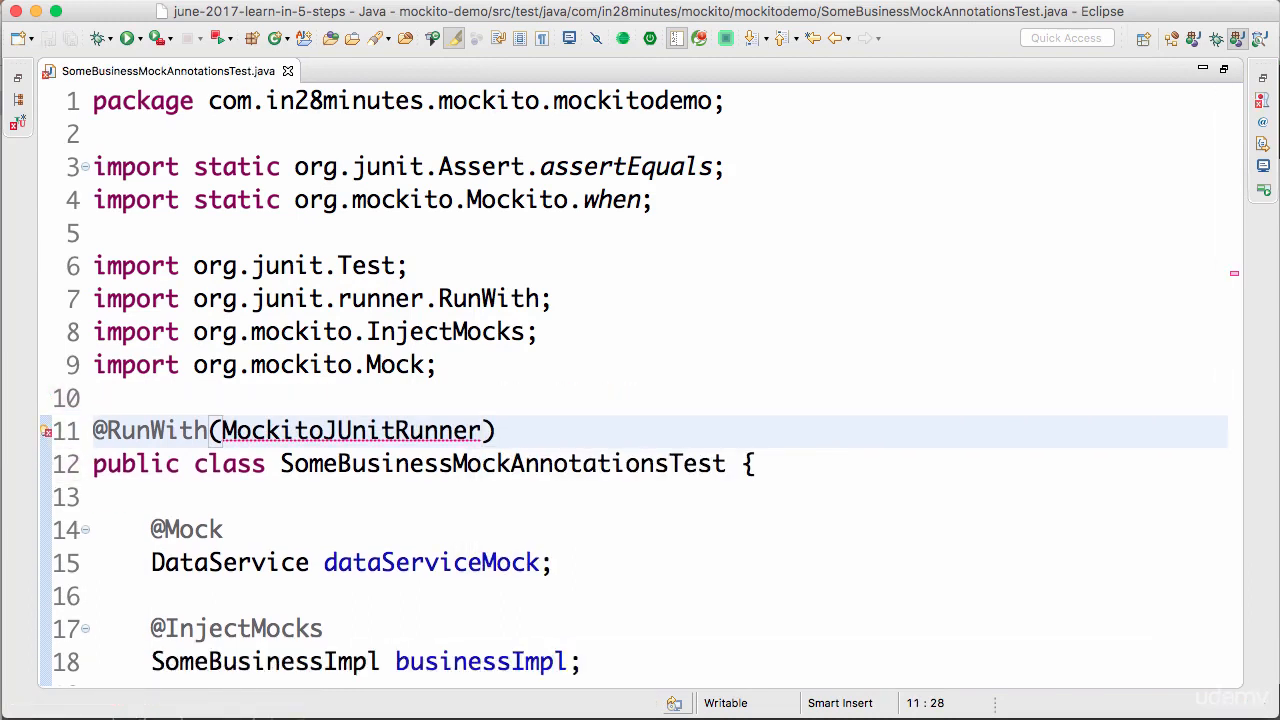
{"action": "type", "text": "."}
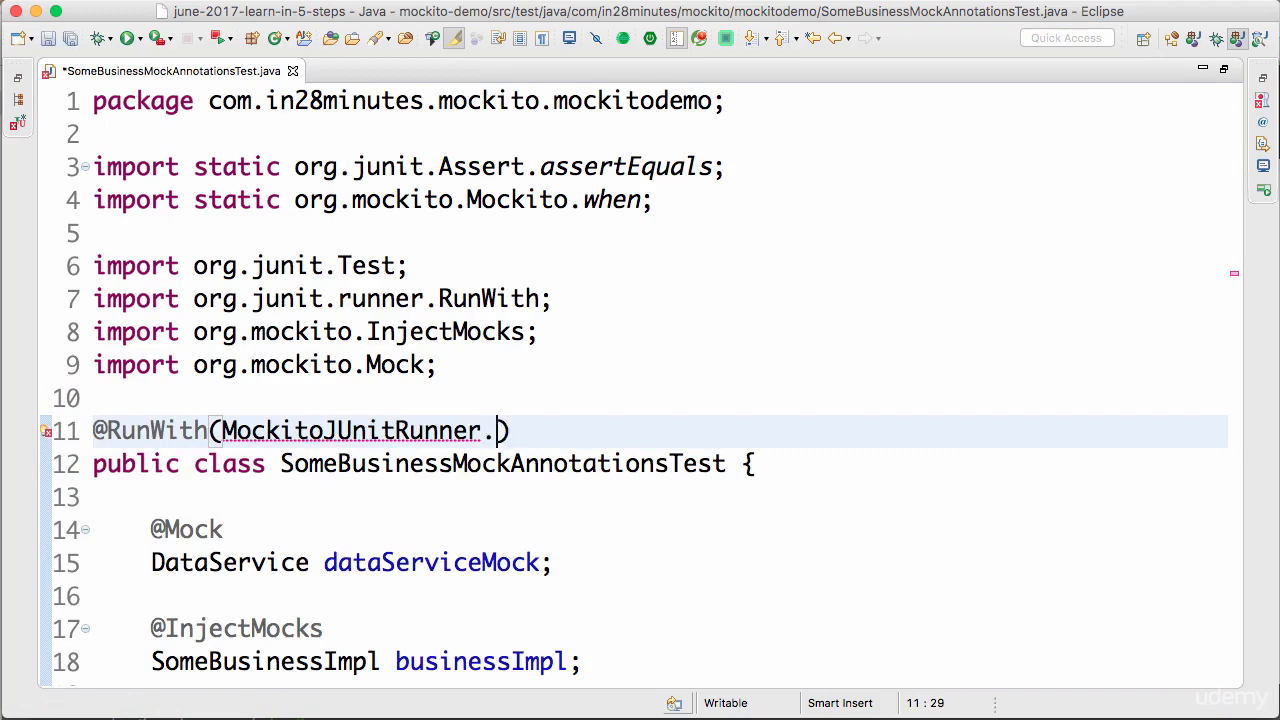
{"action": "type", "text": "cl"}
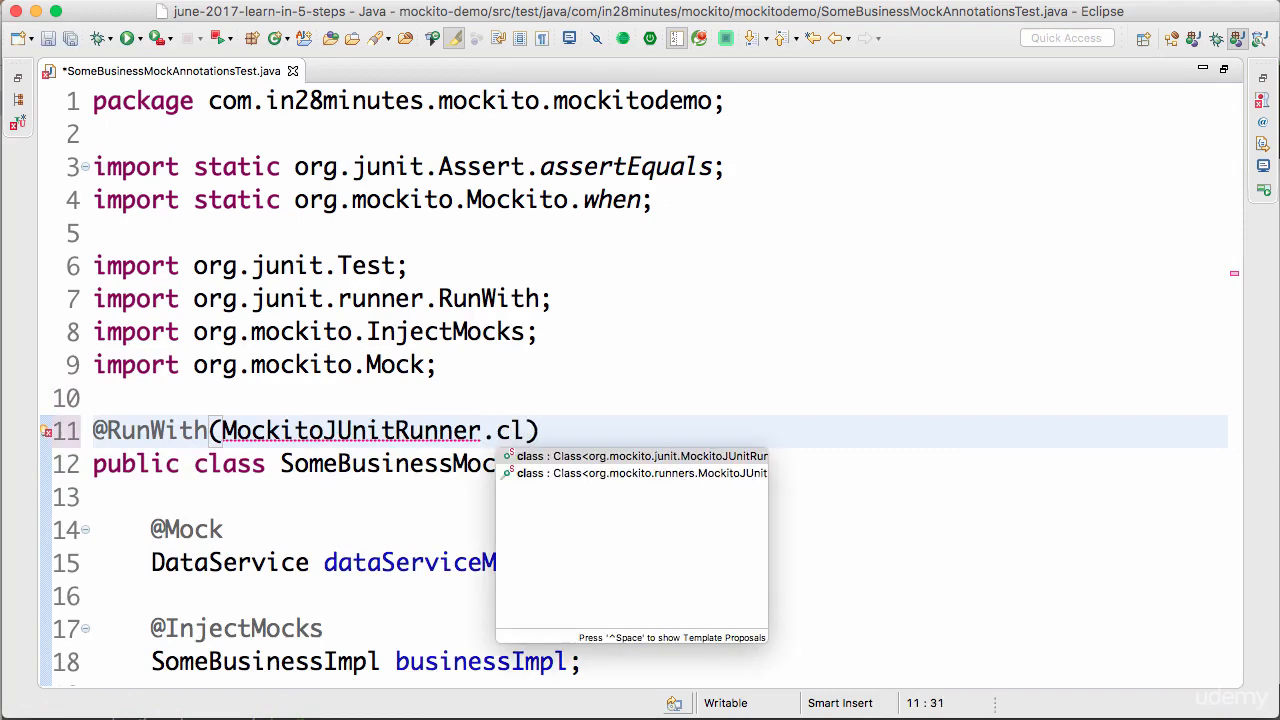
{"action": "right_click", "coordinate": [400, 600]}
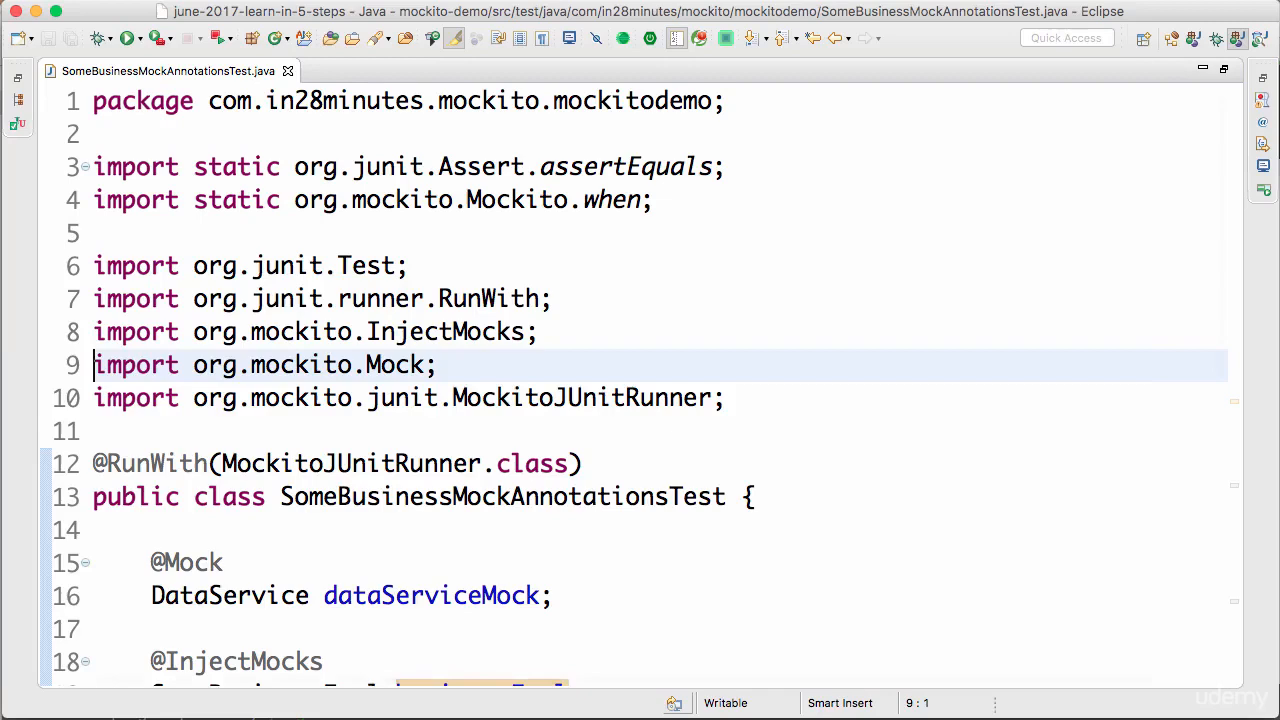
{"action": "scroll", "scroll_direction": "down", "scroll_amount": 3}
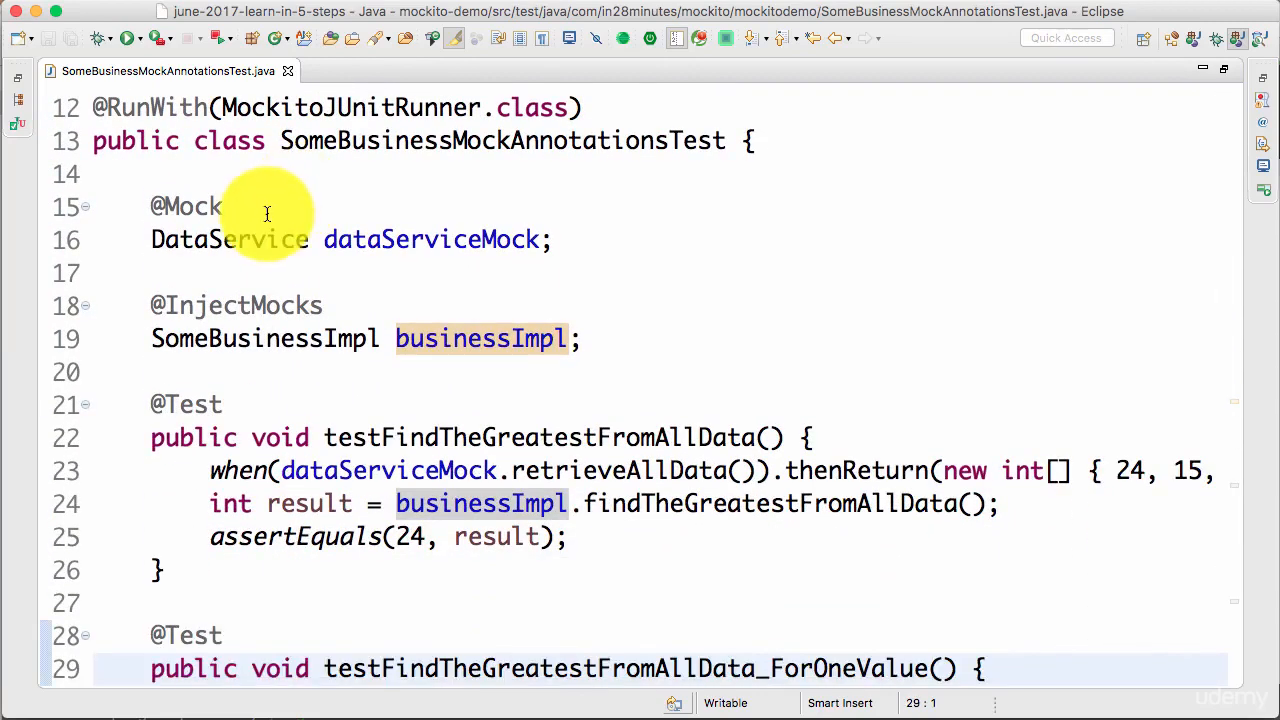
{"action": "left_click", "coordinate": [184, 206]}
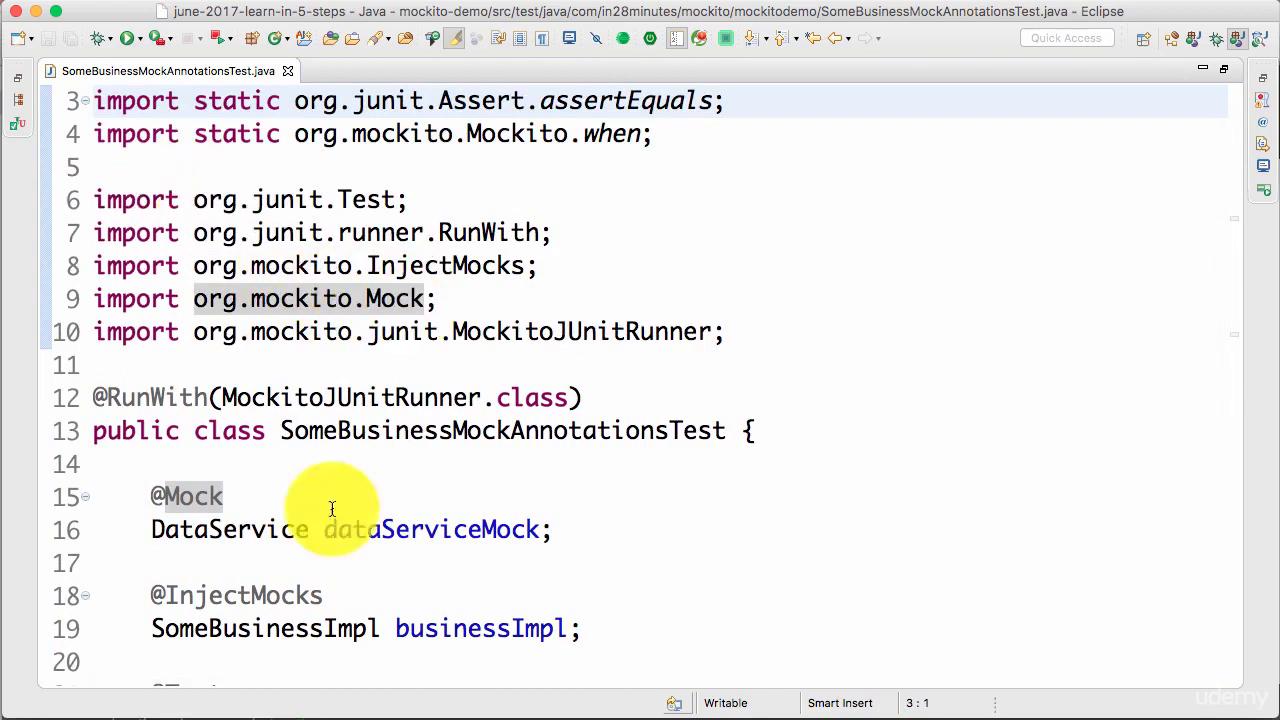
{"action": "mouse_move", "coordinate": [290, 264]}
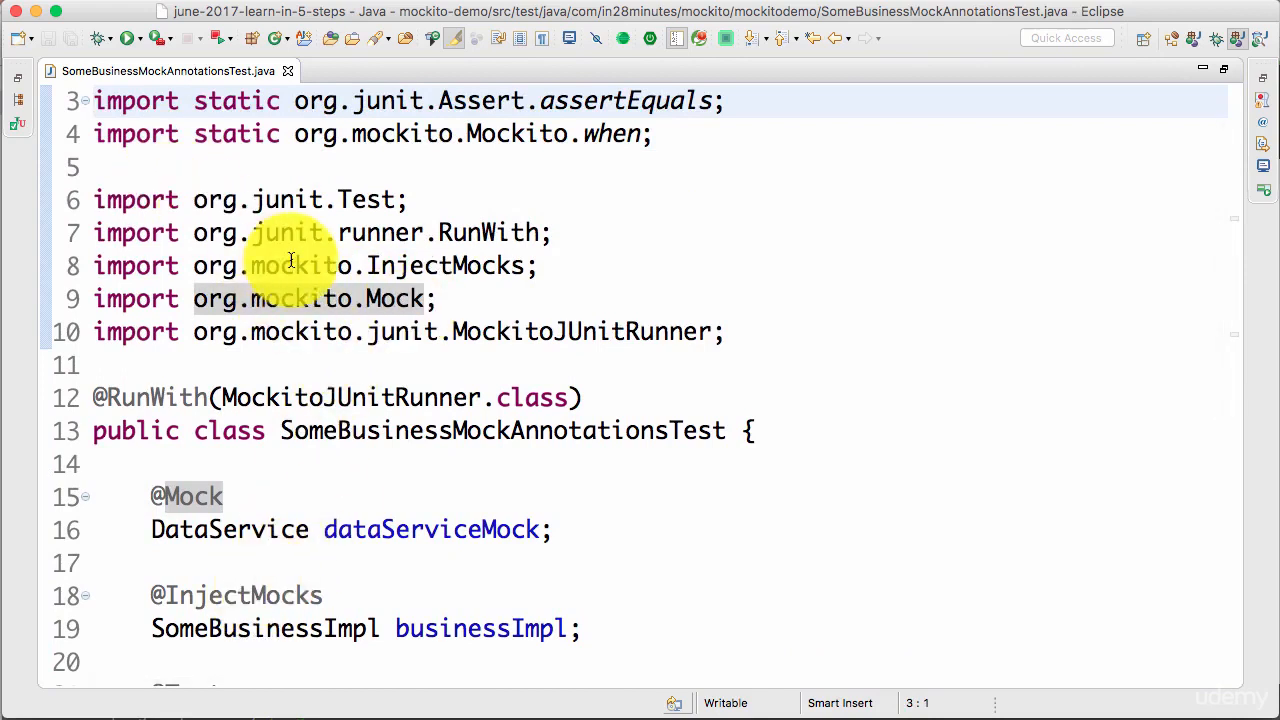
{"action": "mouse_move", "coordinate": [316, 592]}
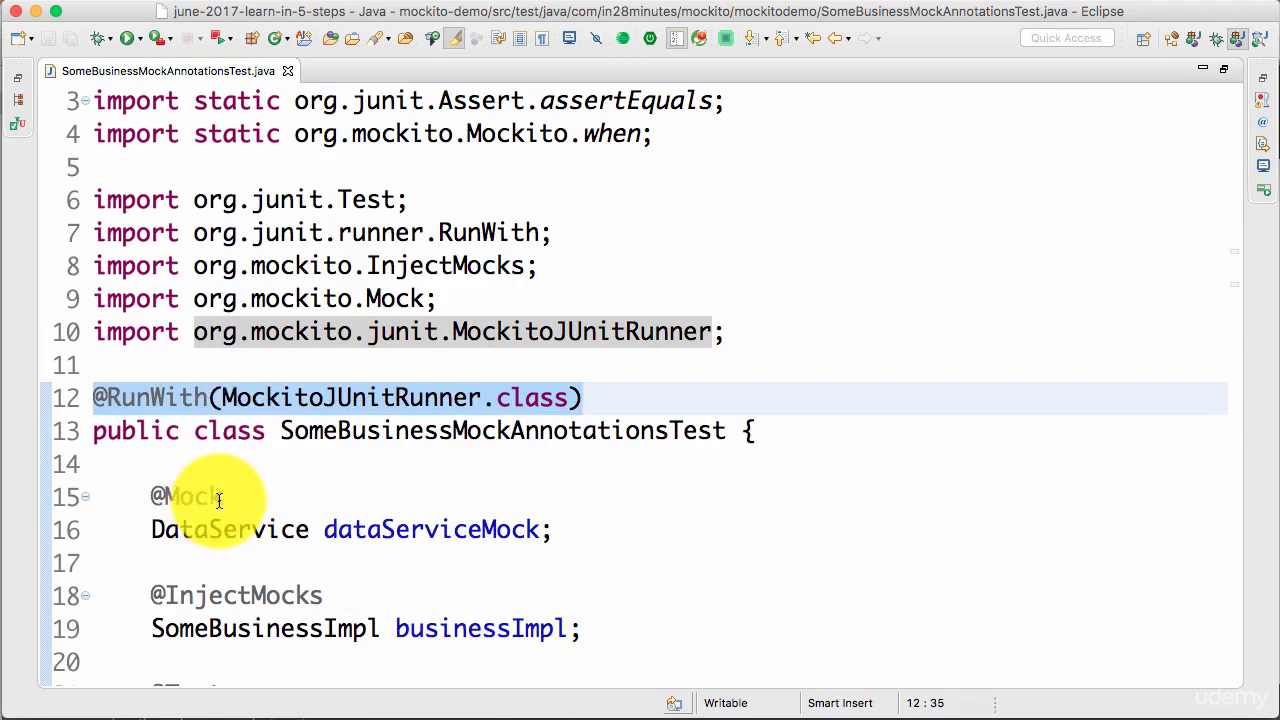
{"action": "mouse_move", "coordinate": [448, 414]}
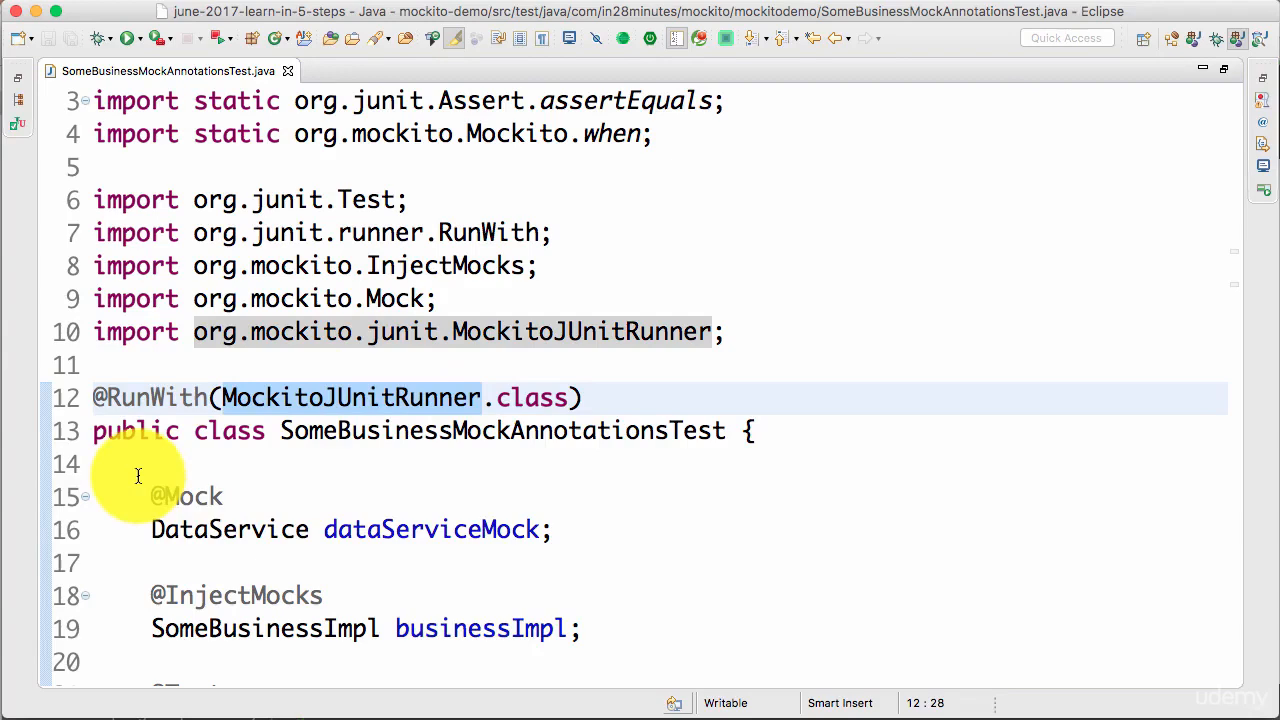
{"action": "scroll", "scroll_direction": "down", "scroll_amount": 3}
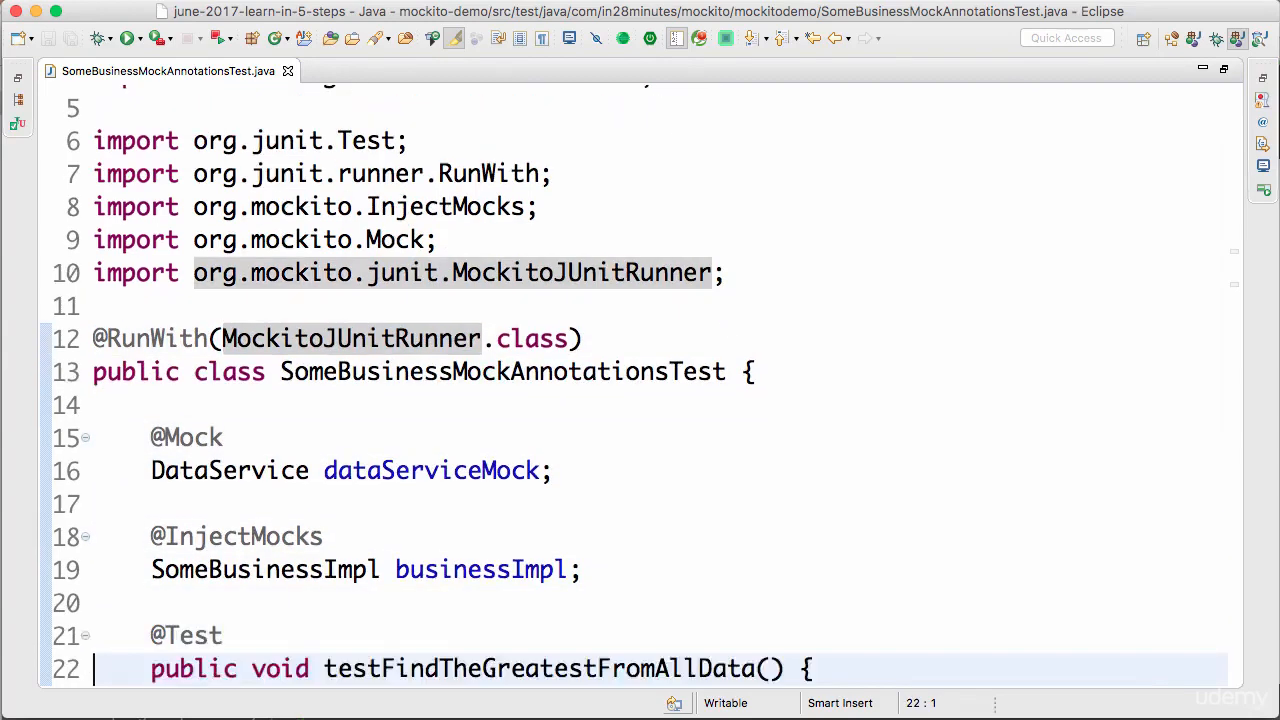
{"action": "scroll", "scroll_direction": "down", "scroll_amount": 3}
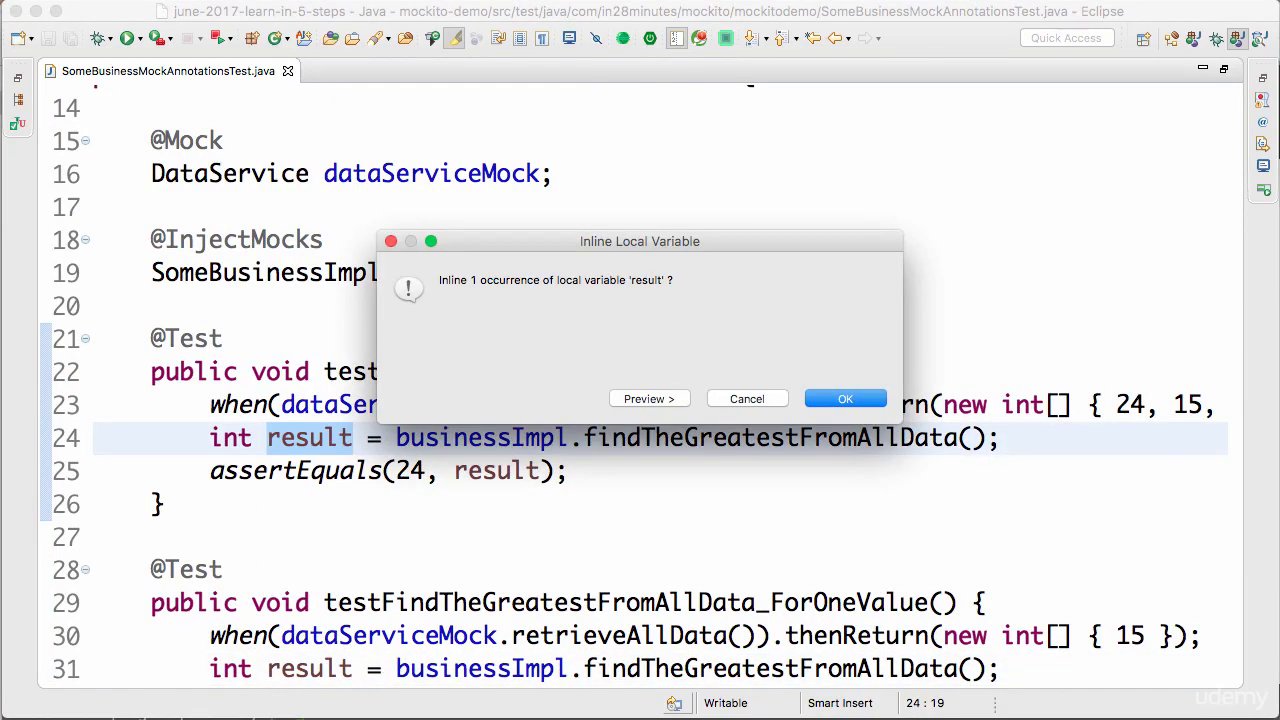
- Inline the result variable into assertEquals in both existing tests
{"action": "left_click", "coordinate": [844, 398]}
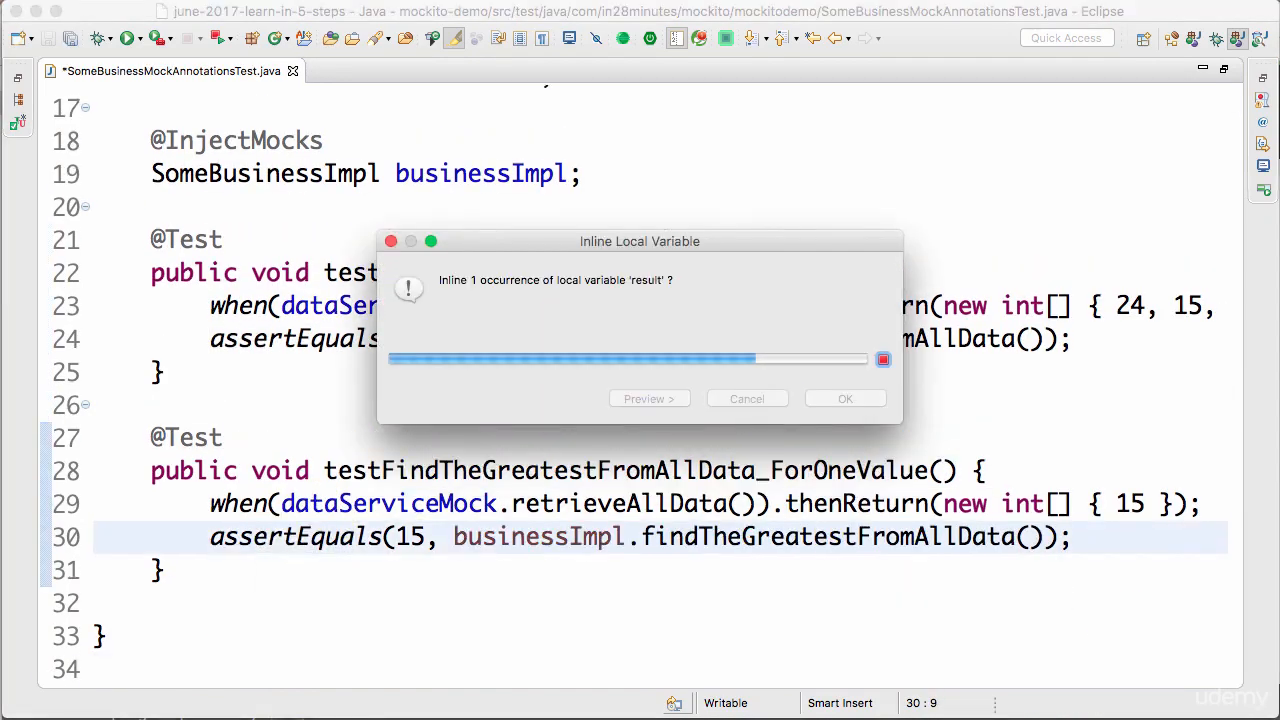
{"action": "left_click", "coordinate": [844, 398]}
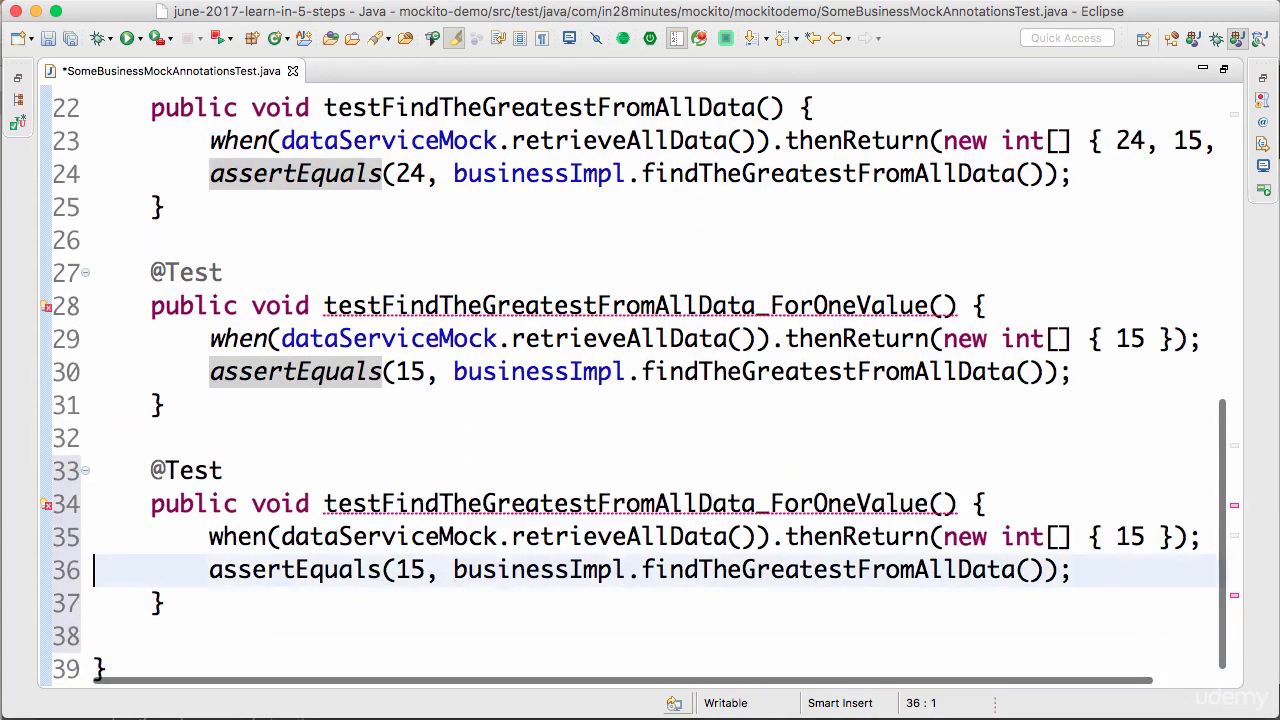
- Create testFindTheGreatestFromAllData_NoValues stubbing an empty array and expecting Integer.MIN_VALUE, then jump to findTheGreatestFromAllData
{"action": "left_click", "coordinate": [1120, 500]}
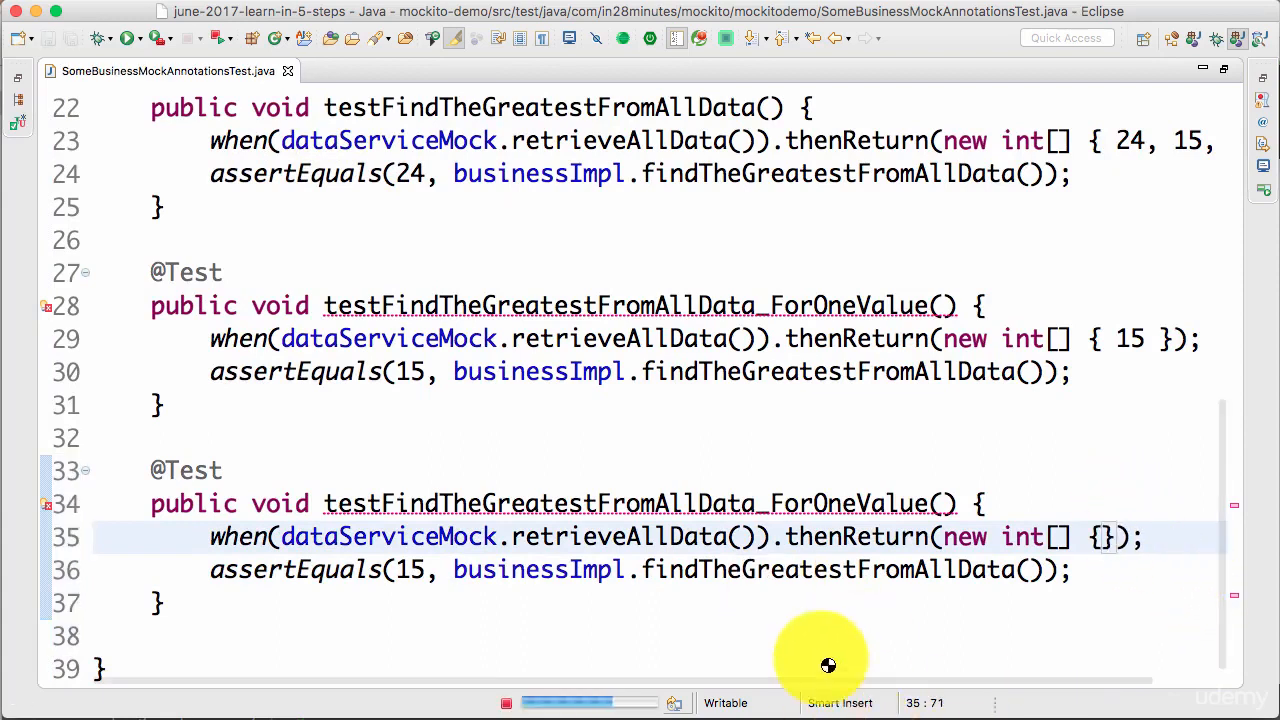
{"action": "left_click", "coordinate": [432, 570]}
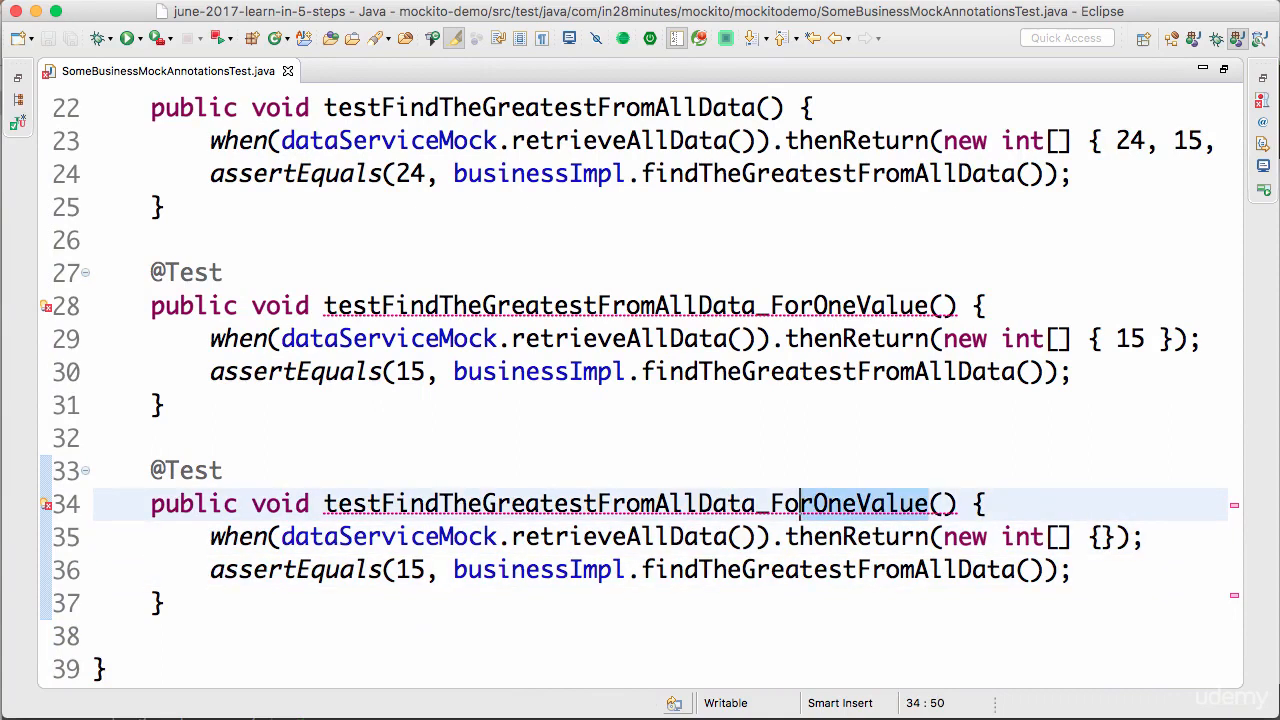
{"action": "type", "text": "NoValue"}
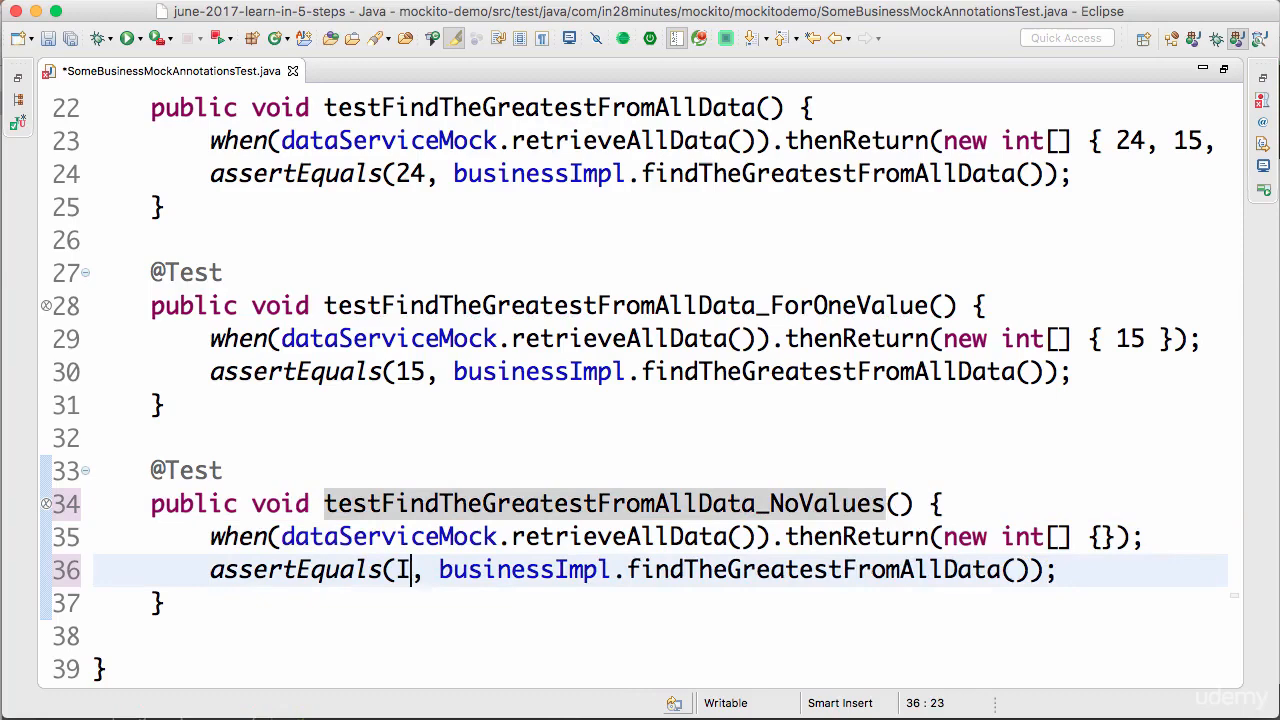
{"action": "type", "text": "nteger.MIN_VALUE"}
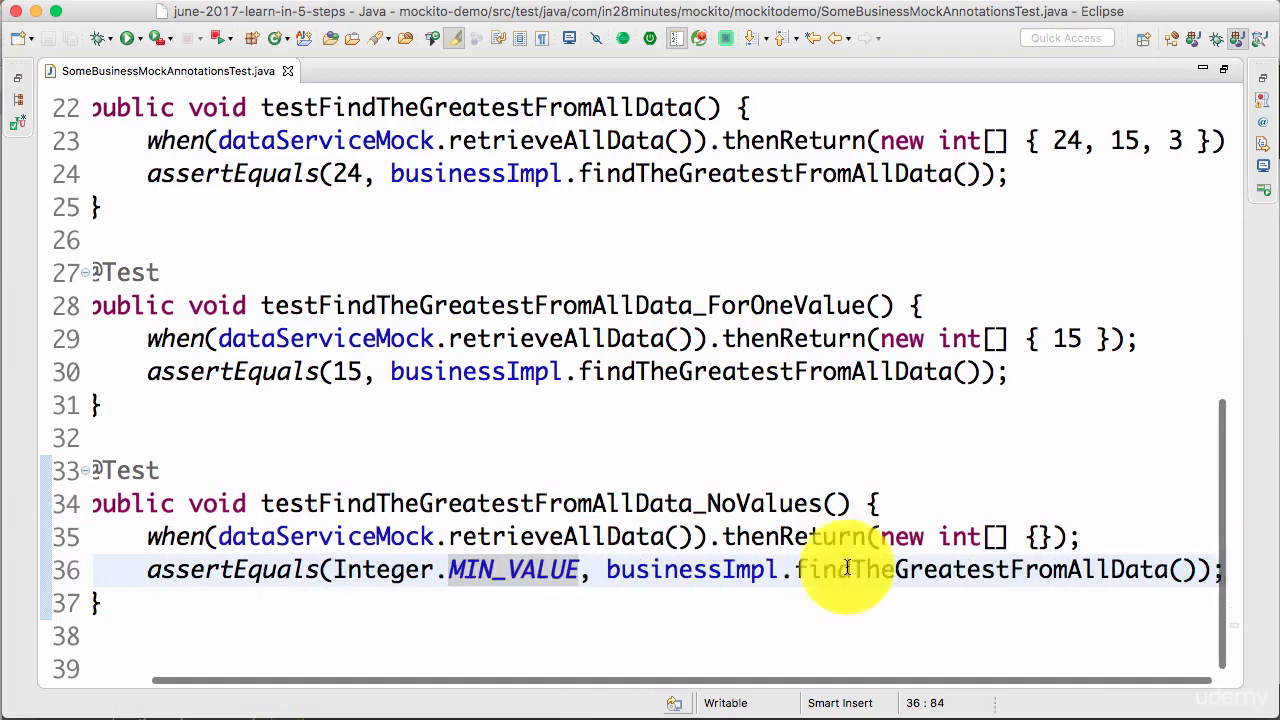
{"action": "mouse_move", "coordinate": [888, 572]}
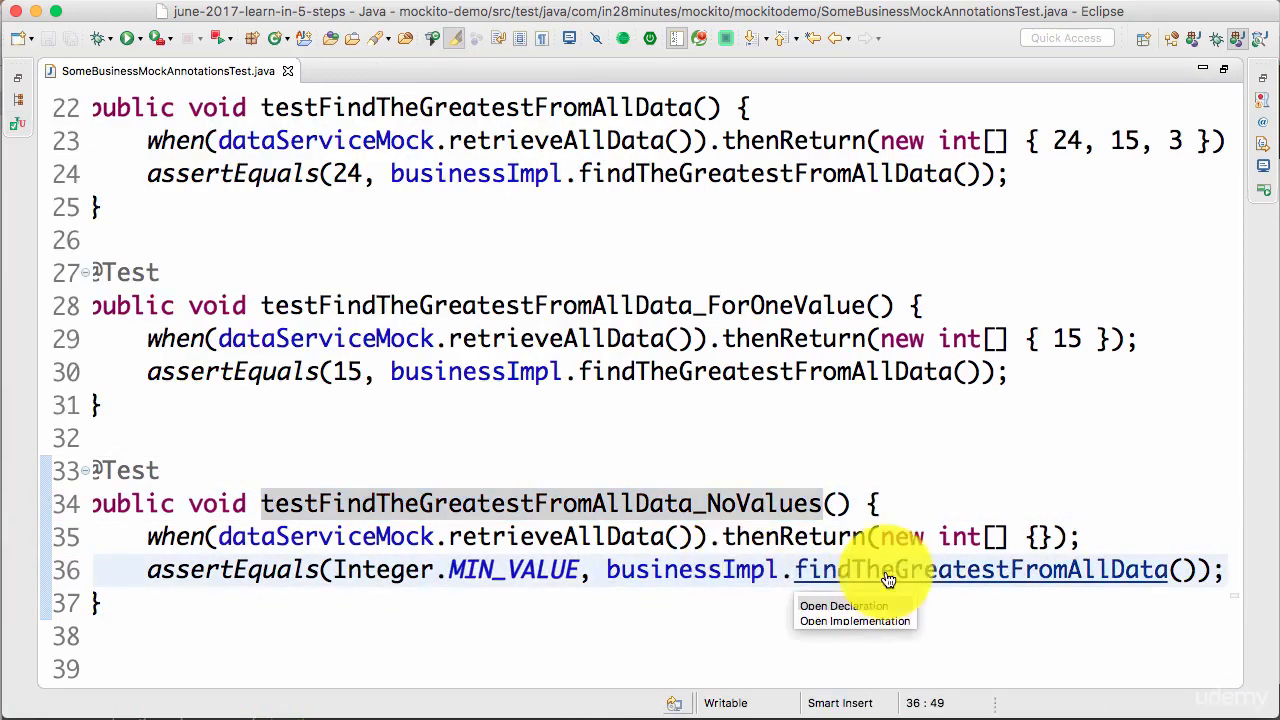
{"action": "left_click", "coordinate": [840, 604]}
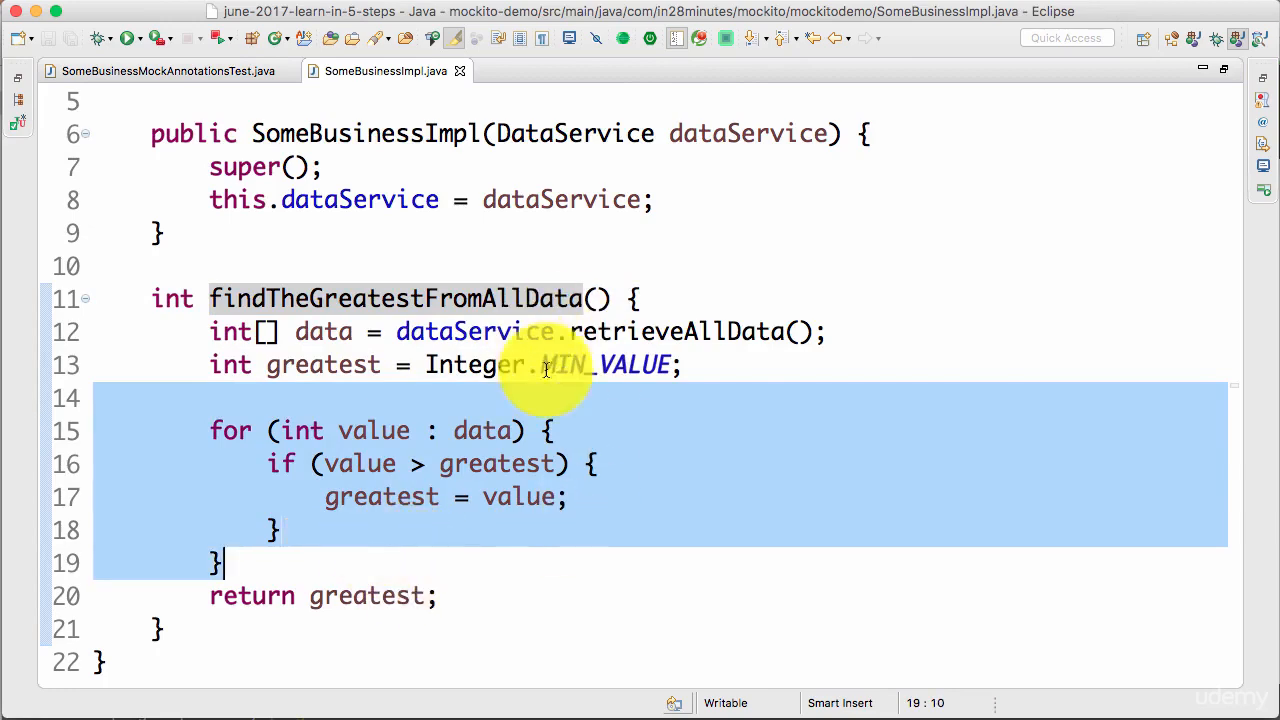
- Return to the SomeBusinessMockAnnotationsTest editor after reviewing the SomeBusinessImpl loop
{"action": "left_click", "coordinate": [160, 72]}
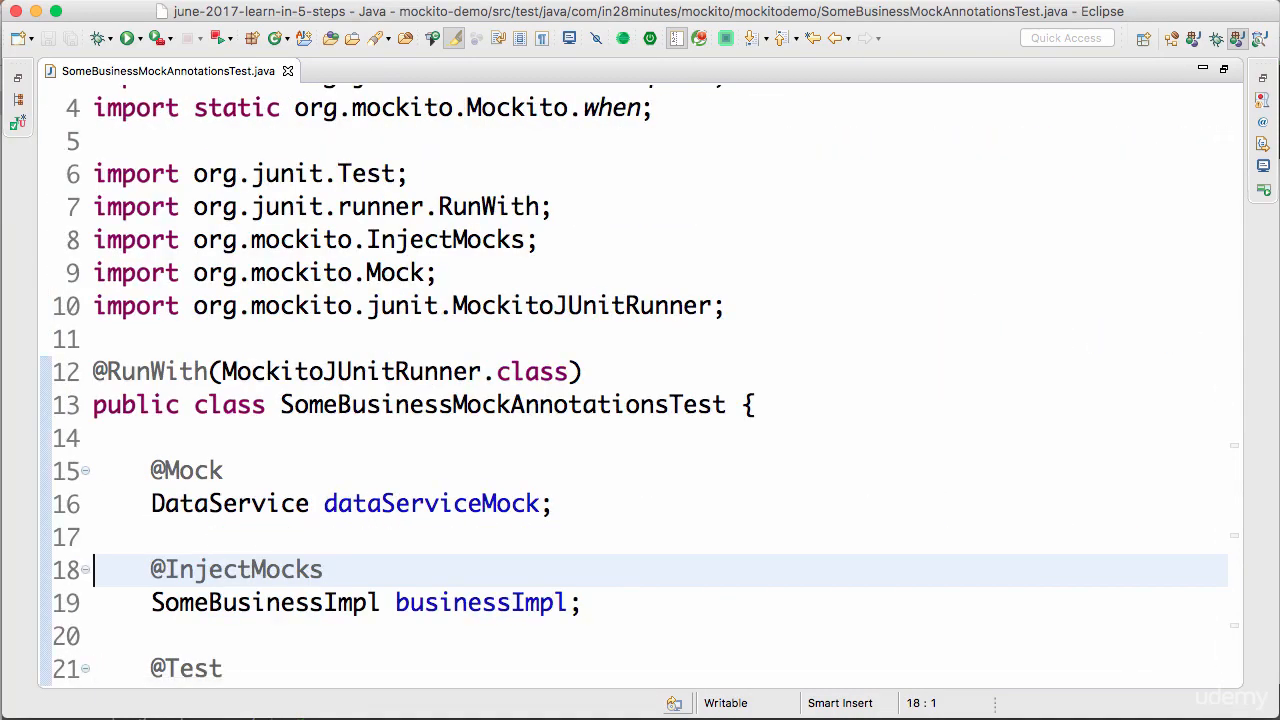
{"action": "scroll", "scroll_direction": "down", "scroll_amount": 3}
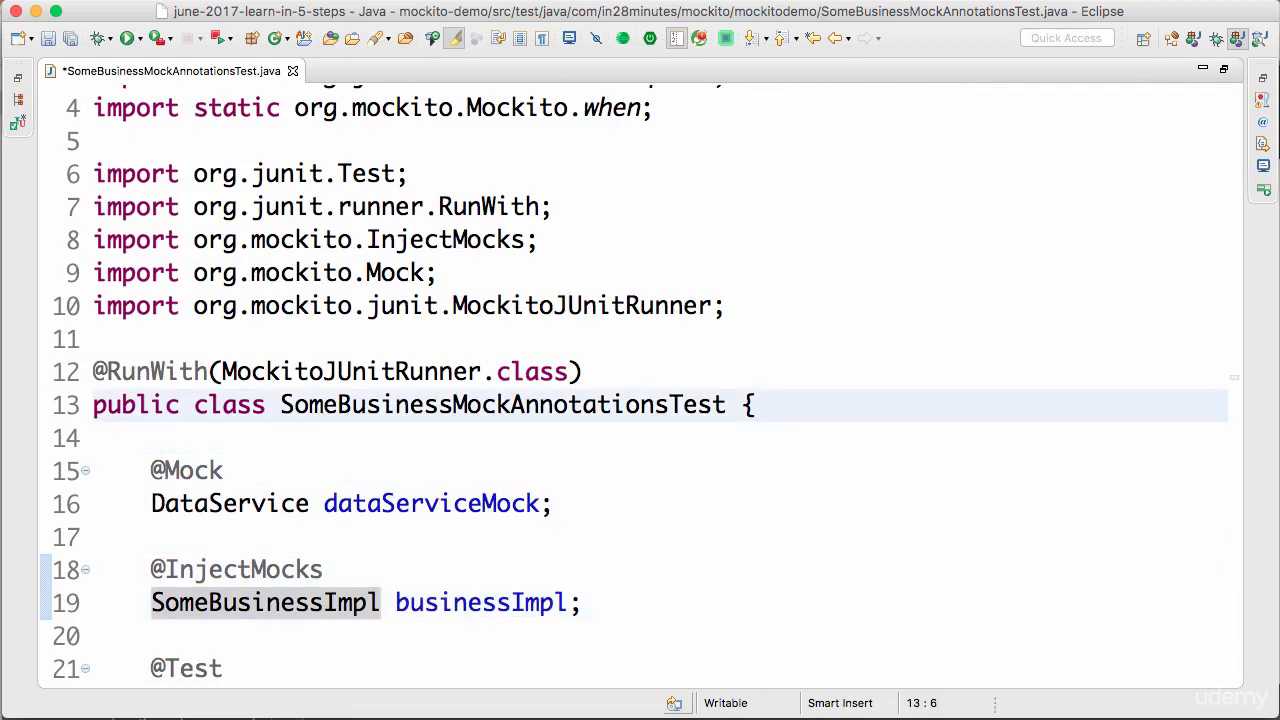
{"action": "left_click", "coordinate": [156, 370]}
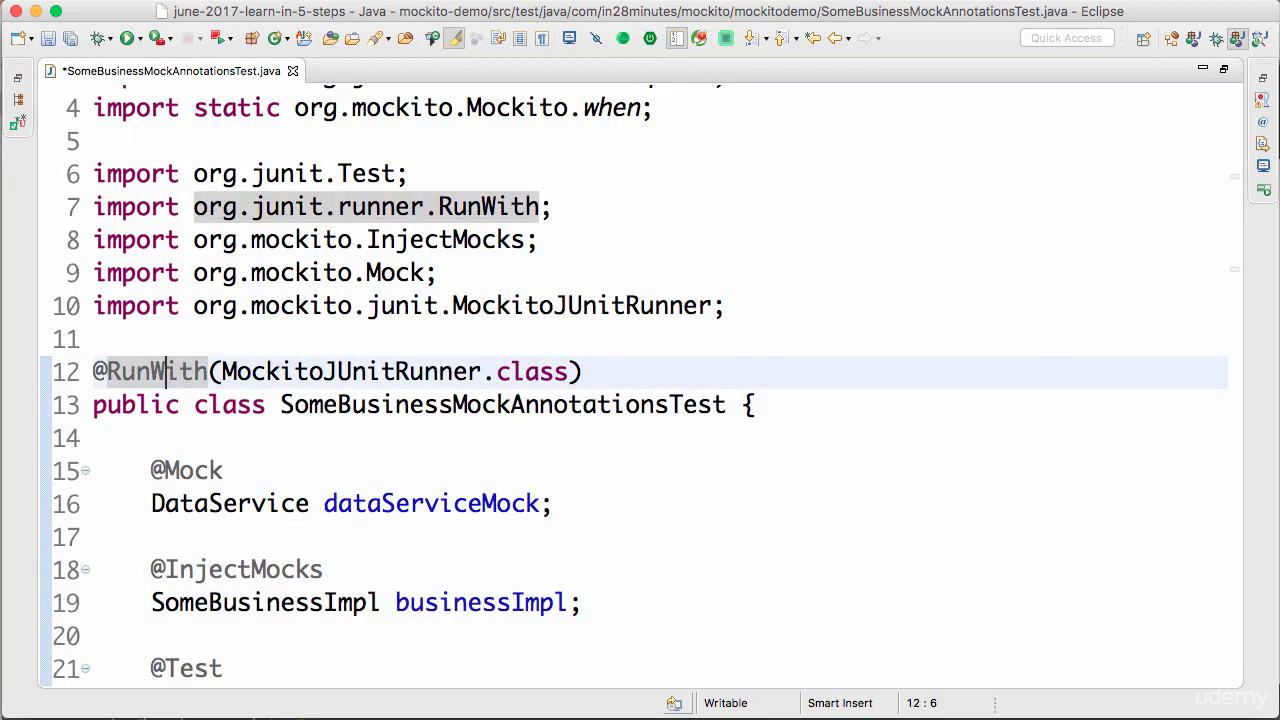
{"action": "scroll", "scroll_direction": "down", "scroll_amount": 3}
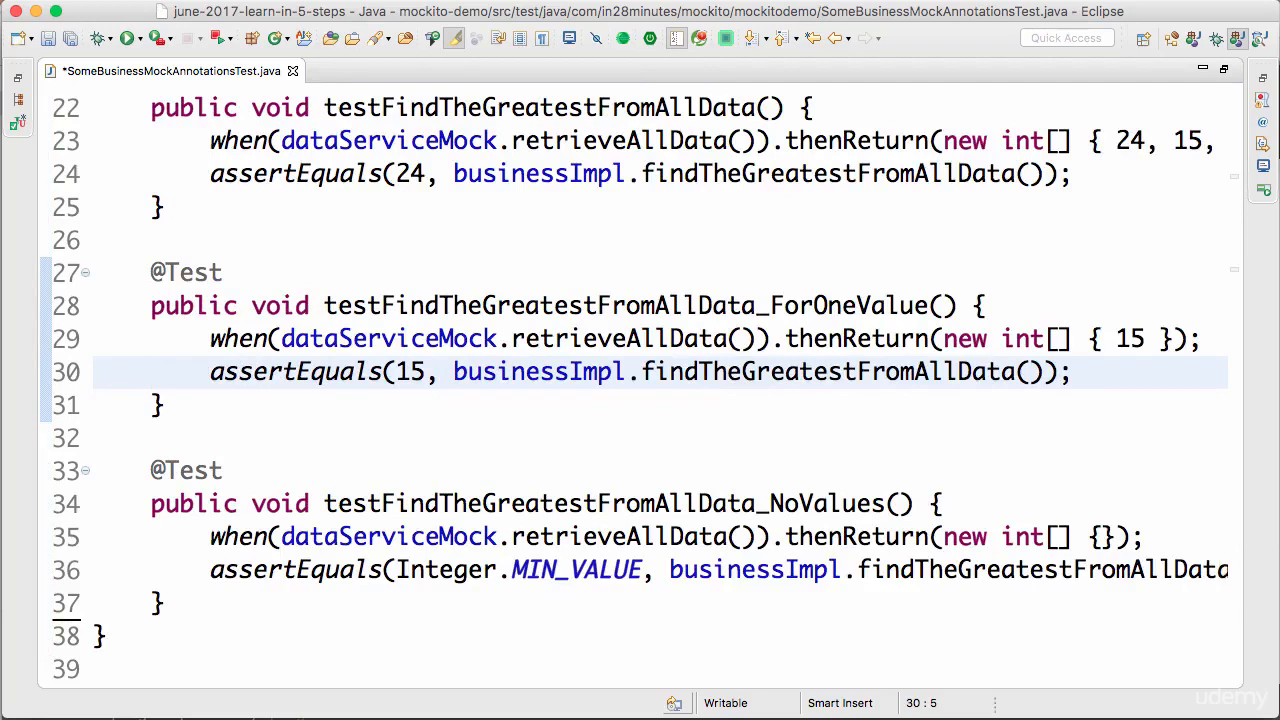